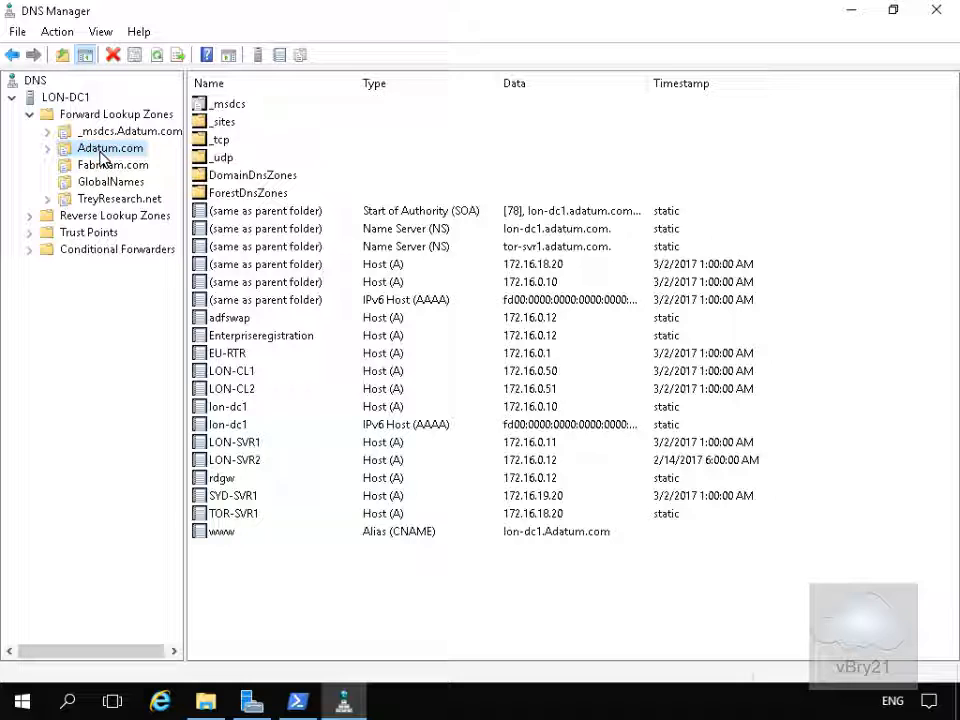
# - Launch the Zone Signing Wizard for Adatum.com via DNSSEC > Sign the Zone and pass its introduction
pyautogui.rightClick(108, 148)
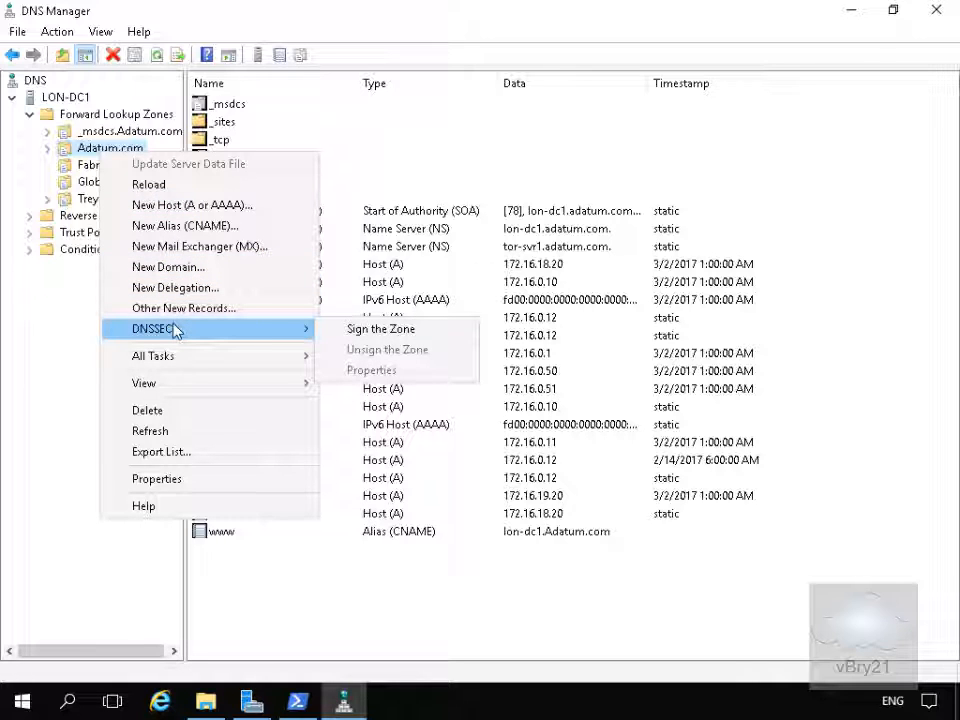
pyautogui.moveTo(380, 328)
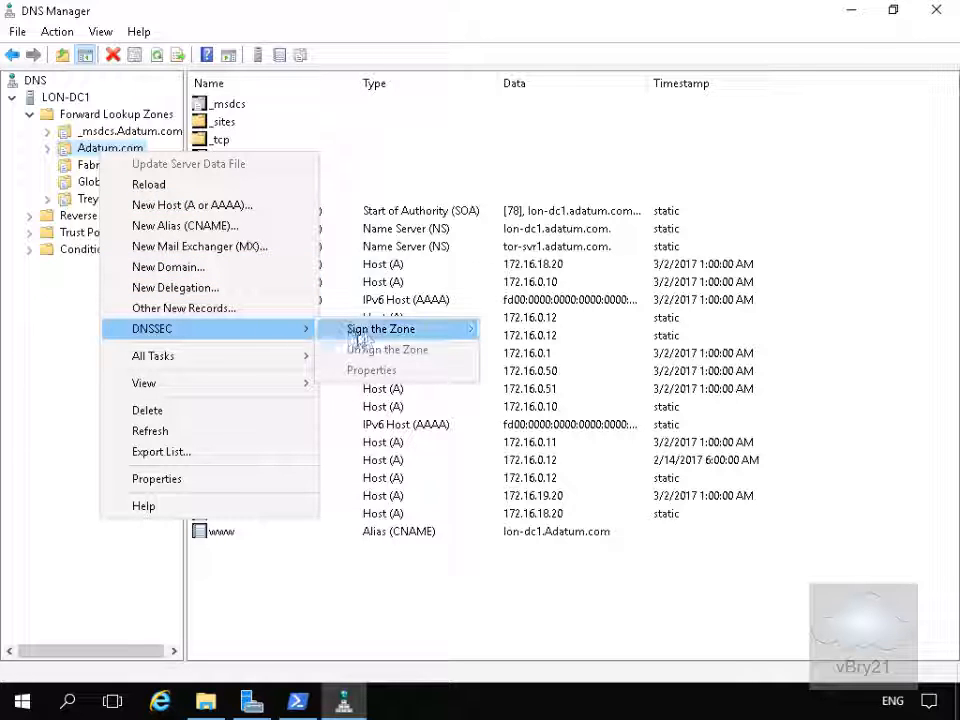
pyautogui.click(380, 328)
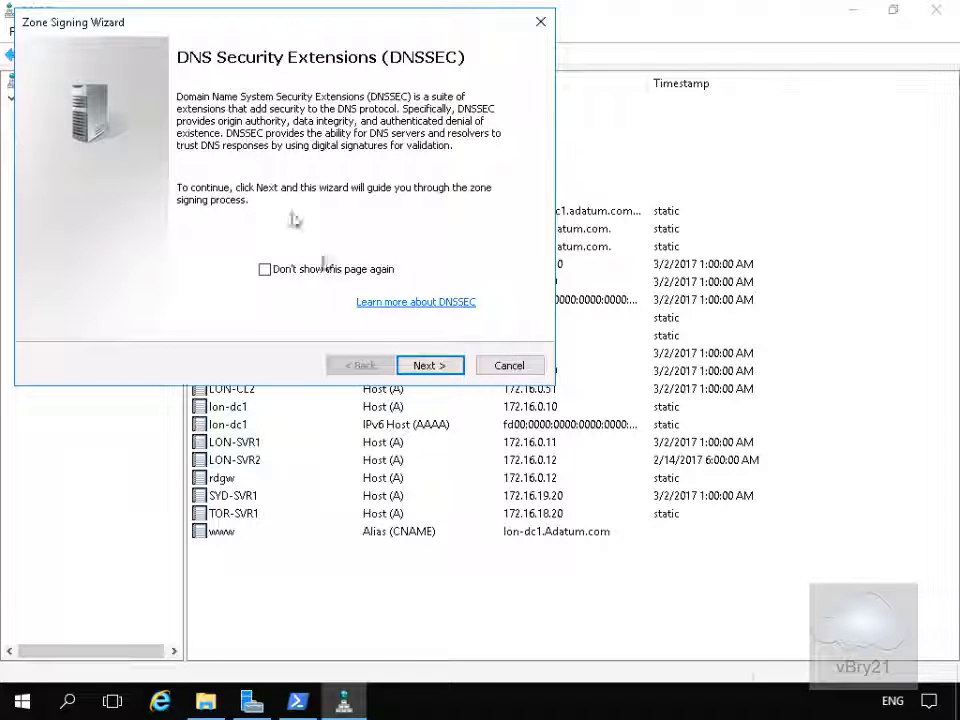
pyautogui.click(428, 364)
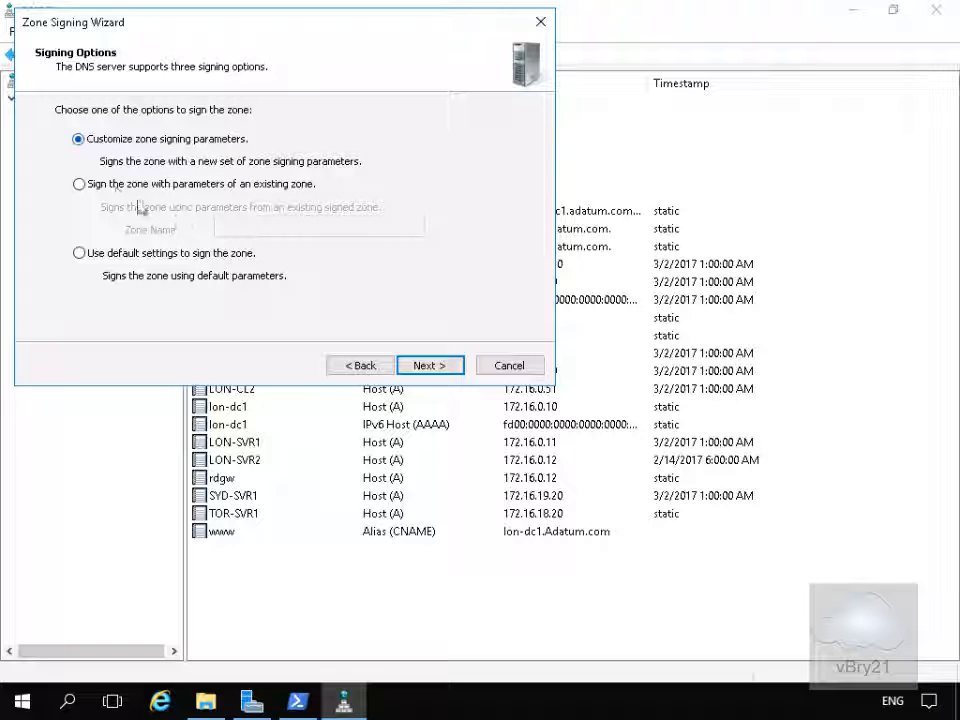
pyautogui.moveTo(252, 194)
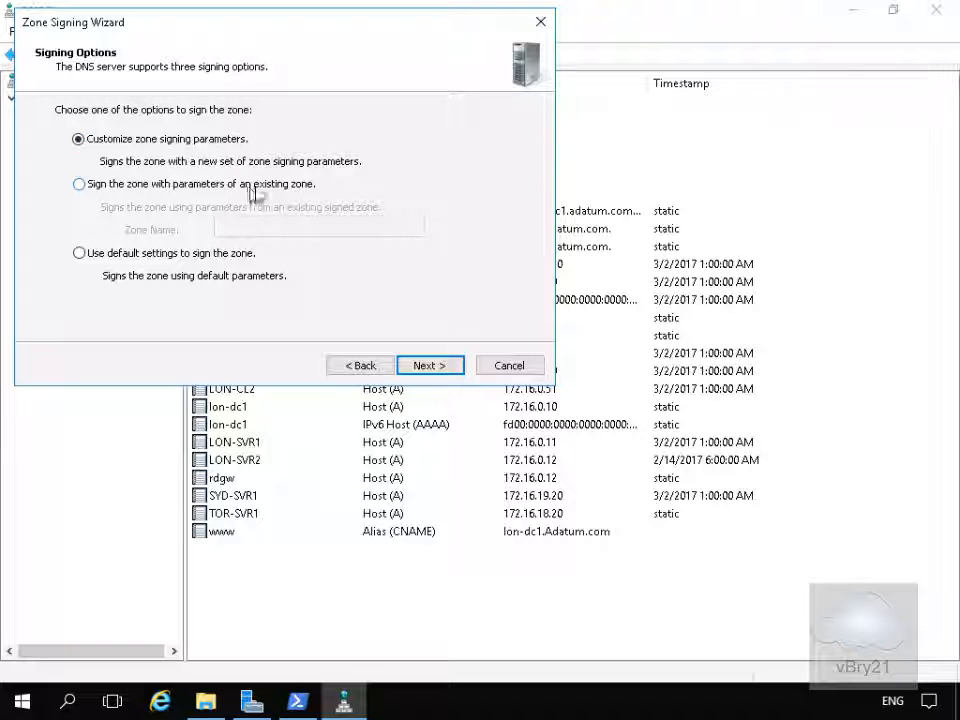
pyautogui.moveTo(136, 282)
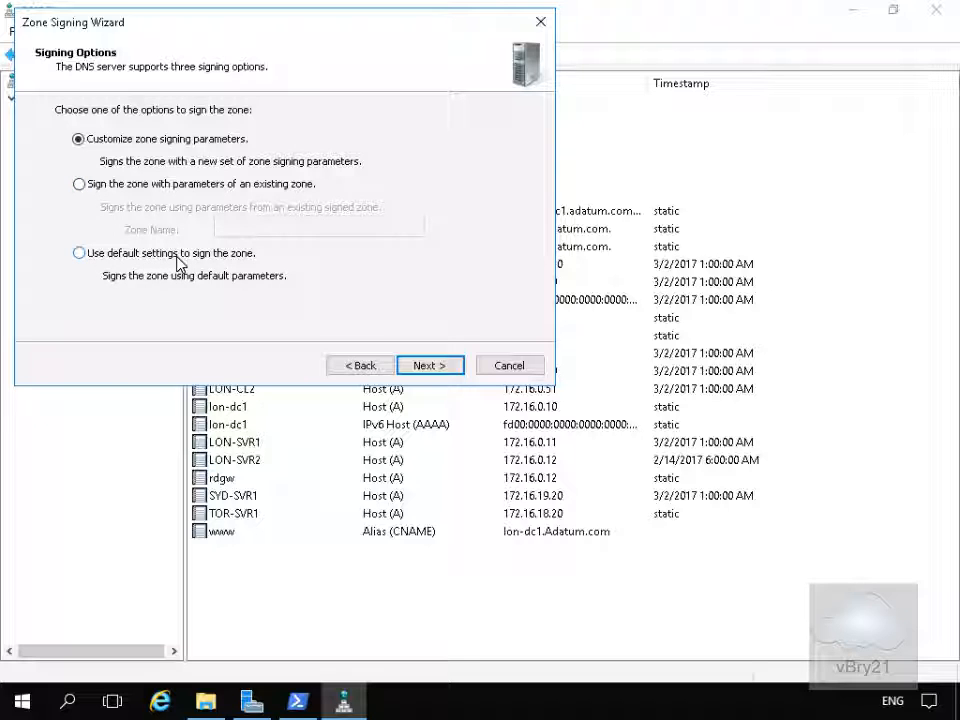
pyautogui.moveTo(112, 152)
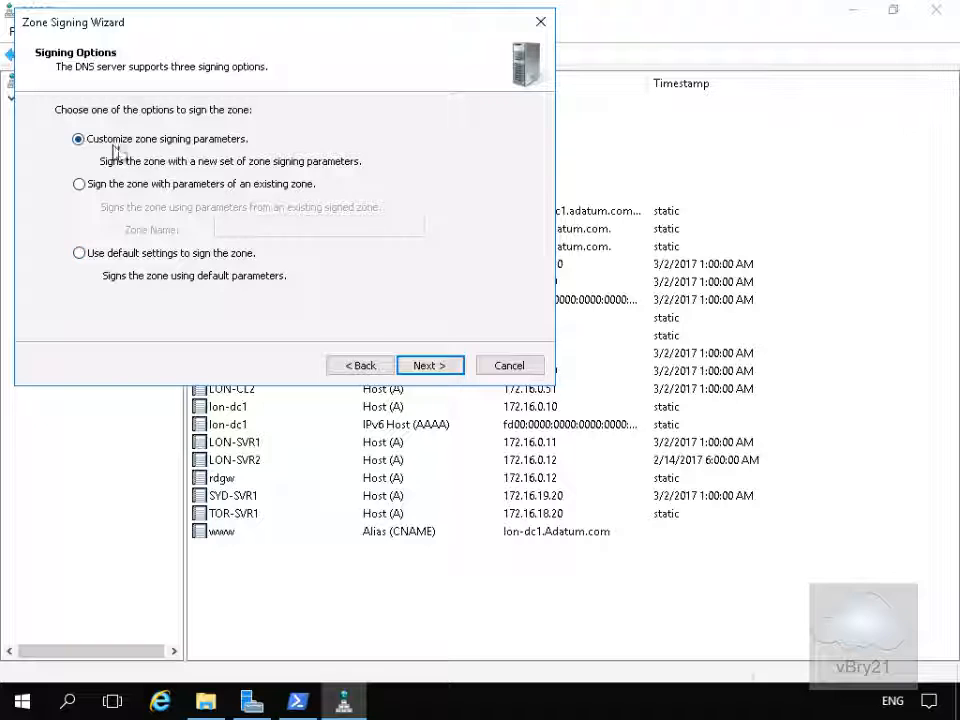
pyautogui.moveTo(430, 364)
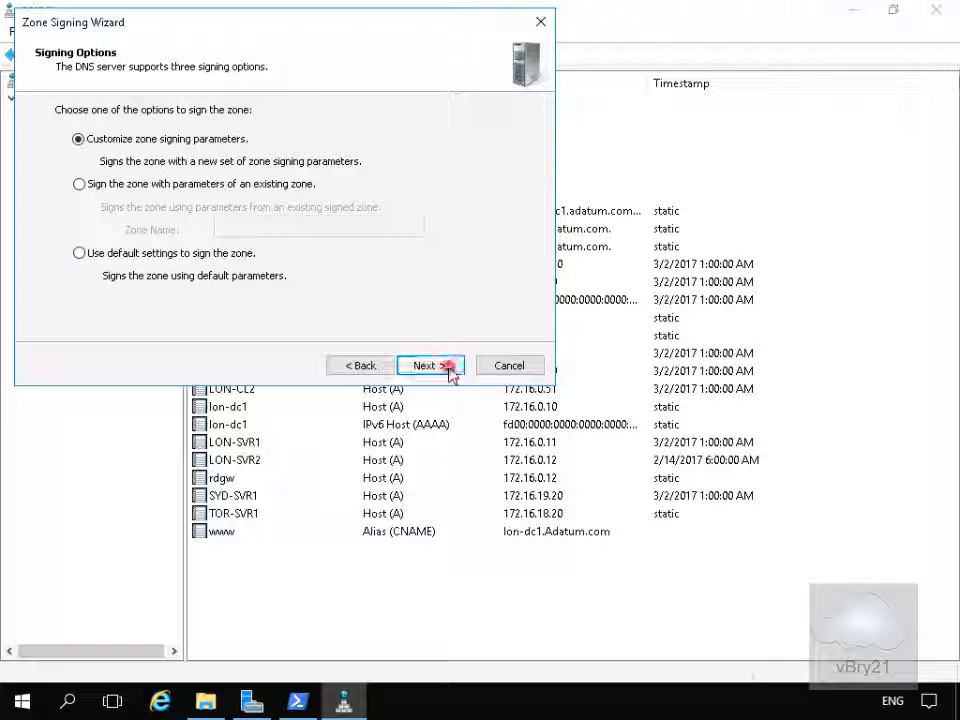
# - Continue with customized parameters, keeping LON-DC1 as Key Master, to the Key Signing Key page
pyautogui.click(424, 364)
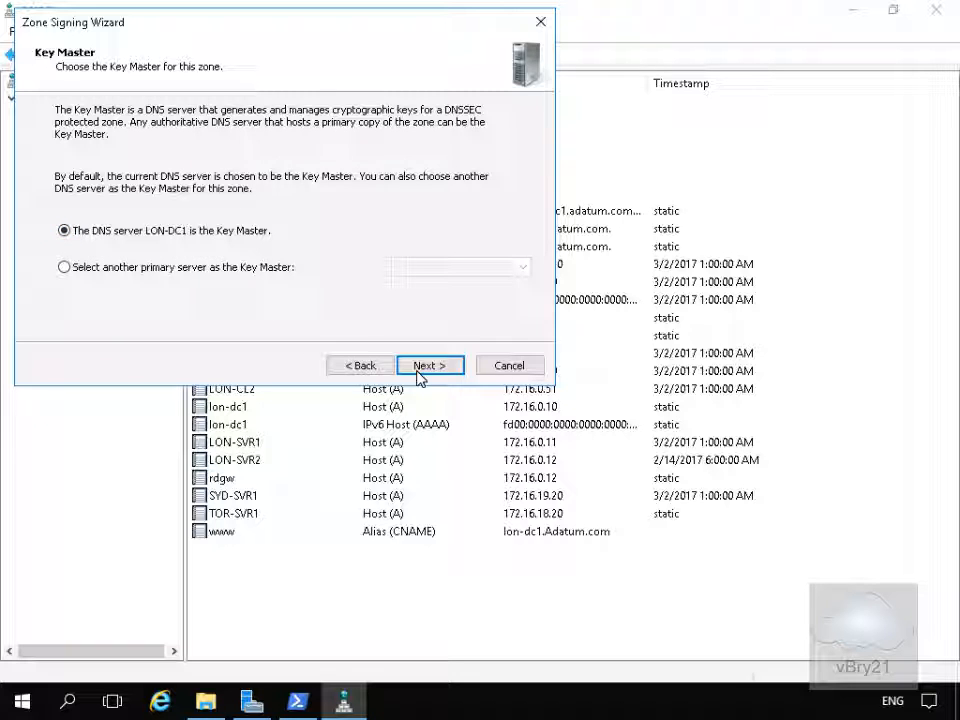
pyautogui.click(428, 364)
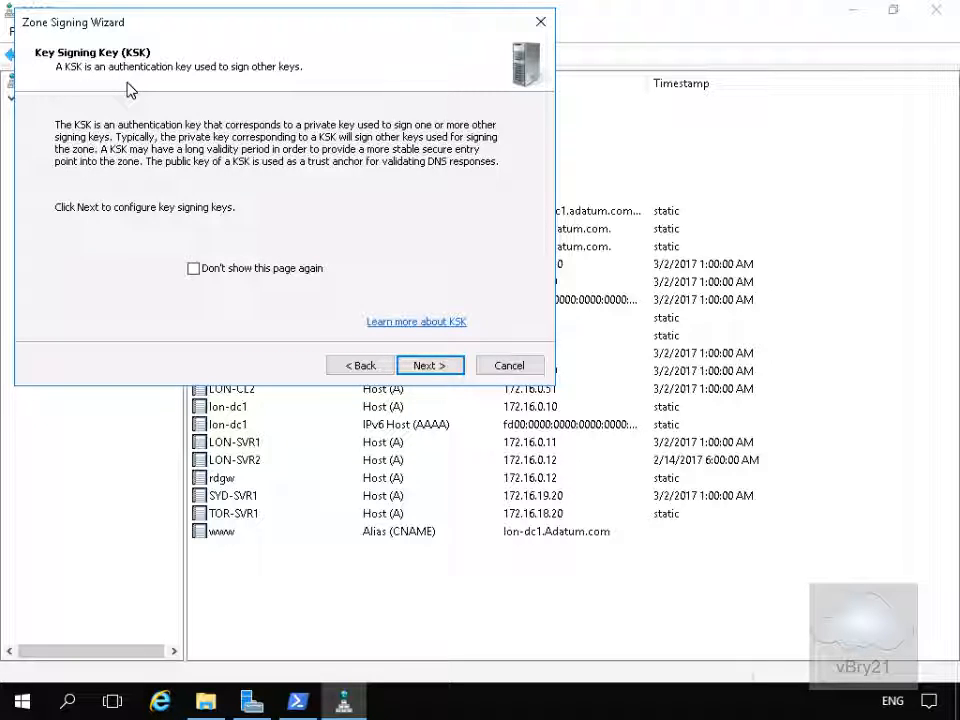
pyautogui.moveTo(180, 112)
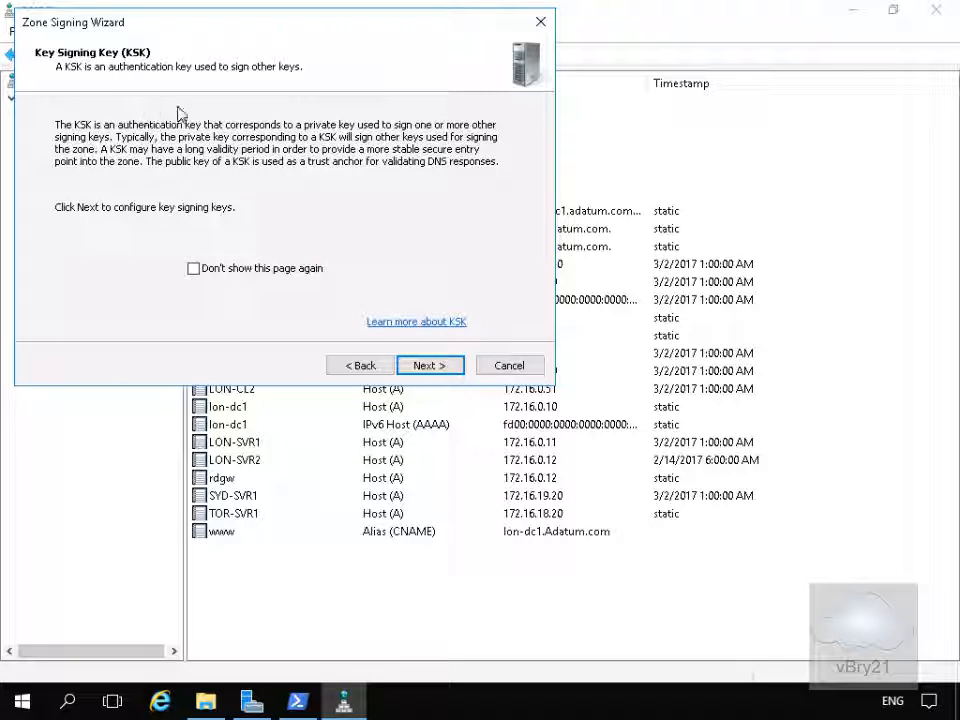
pyautogui.moveTo(304, 290)
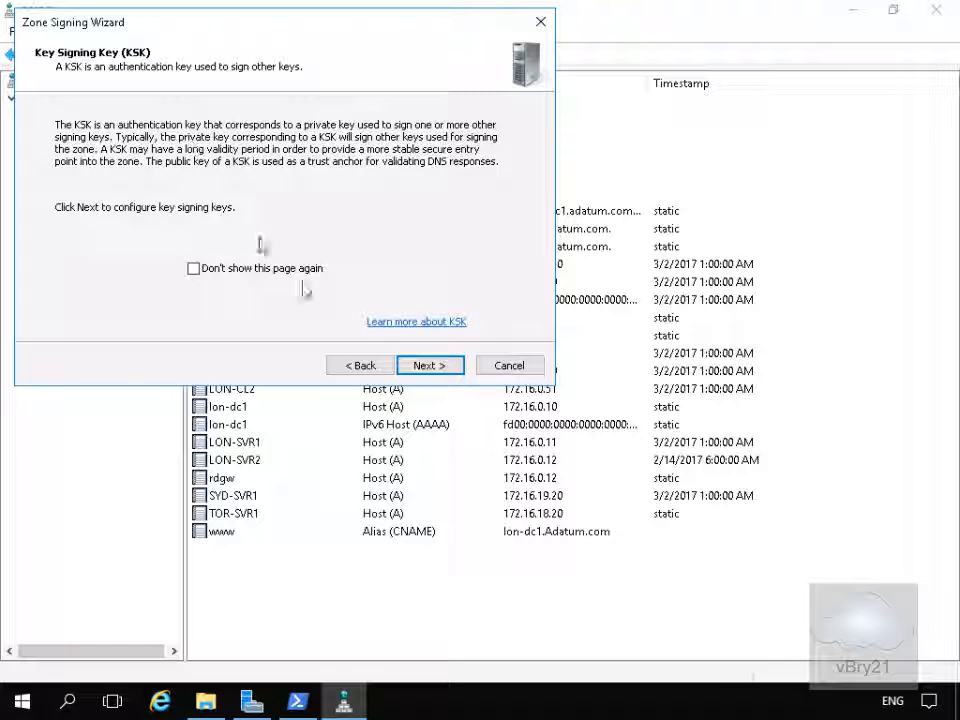
# - Add a key signing key with the default RSA/SHA-256 algorithm and 2048-bit length
pyautogui.click(428, 364)
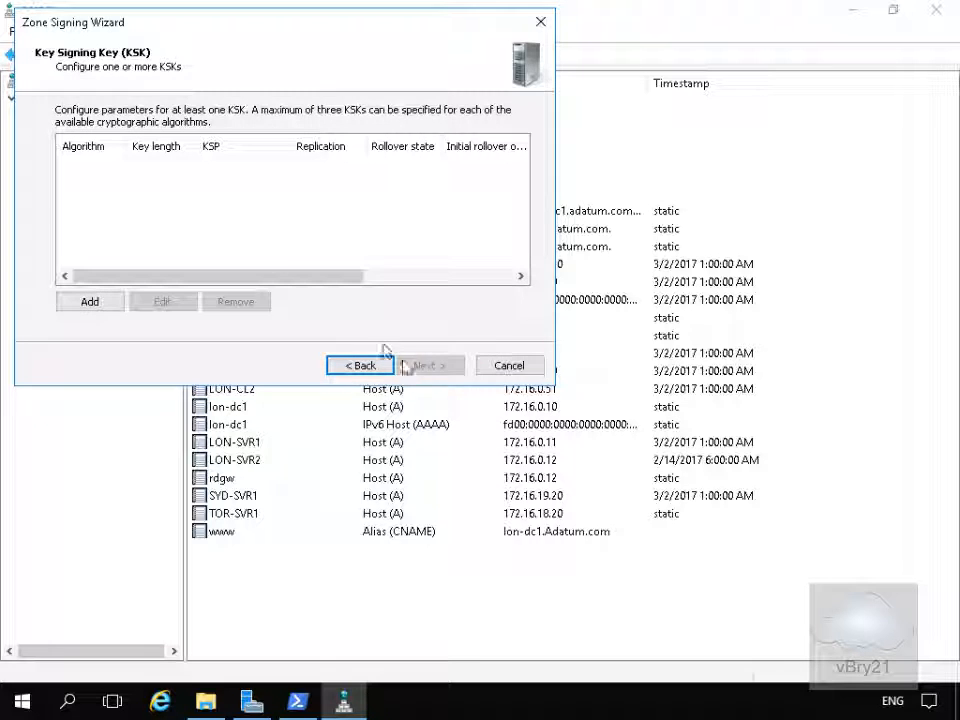
pyautogui.moveTo(224, 206)
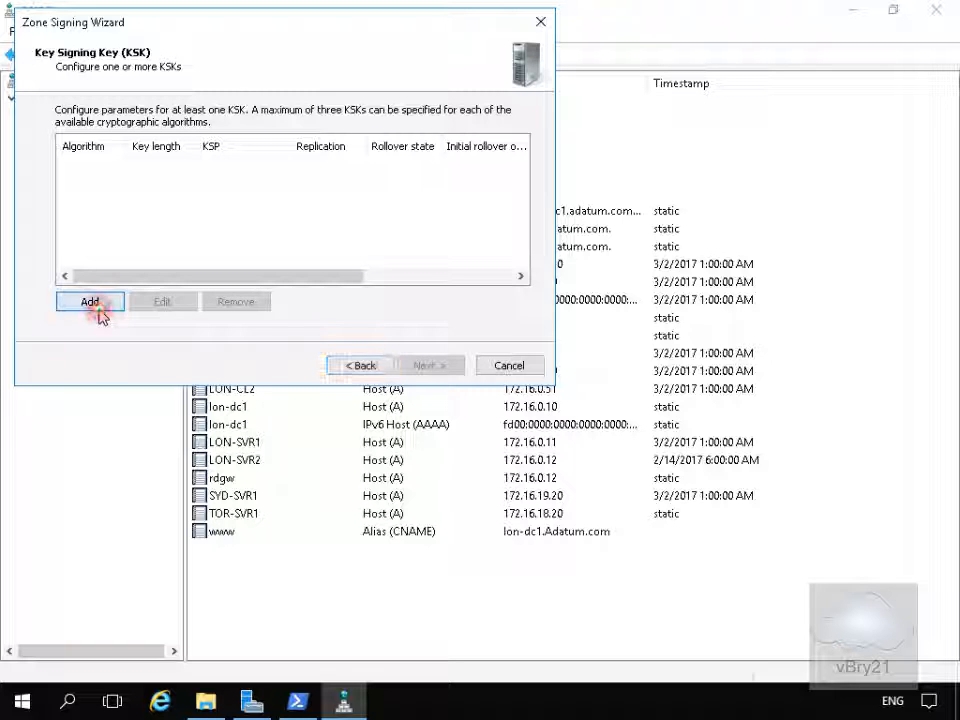
pyautogui.click(90, 300)
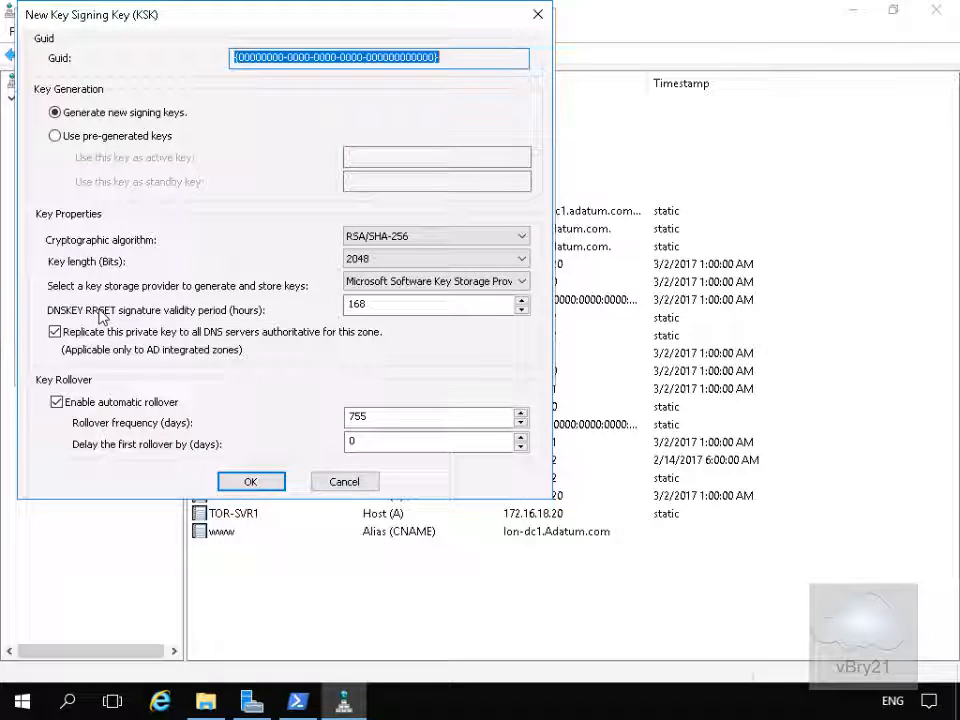
pyautogui.moveTo(118, 164)
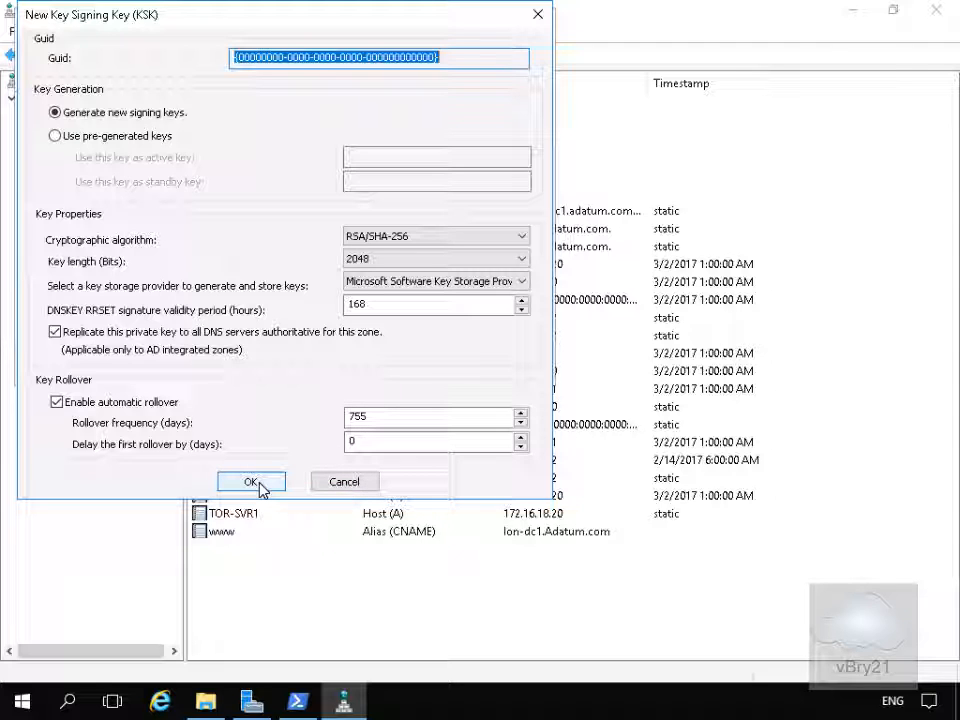
pyautogui.click(252, 480)
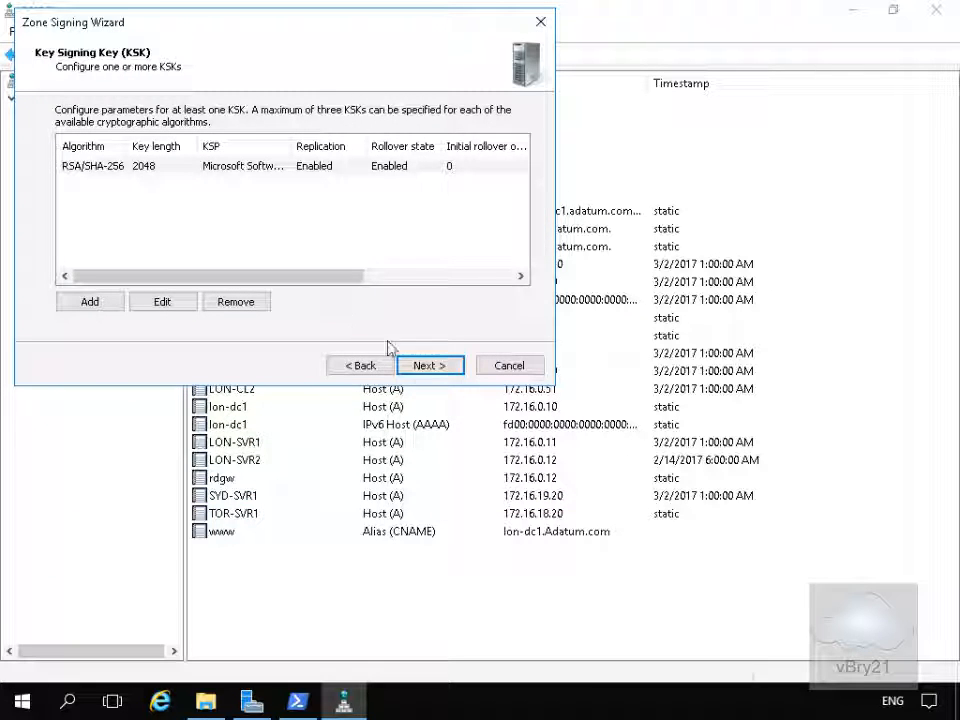
# - Add a zone signing key with the default RSA/SHA-256 algorithm and 1024-bit length
pyautogui.click(428, 364)
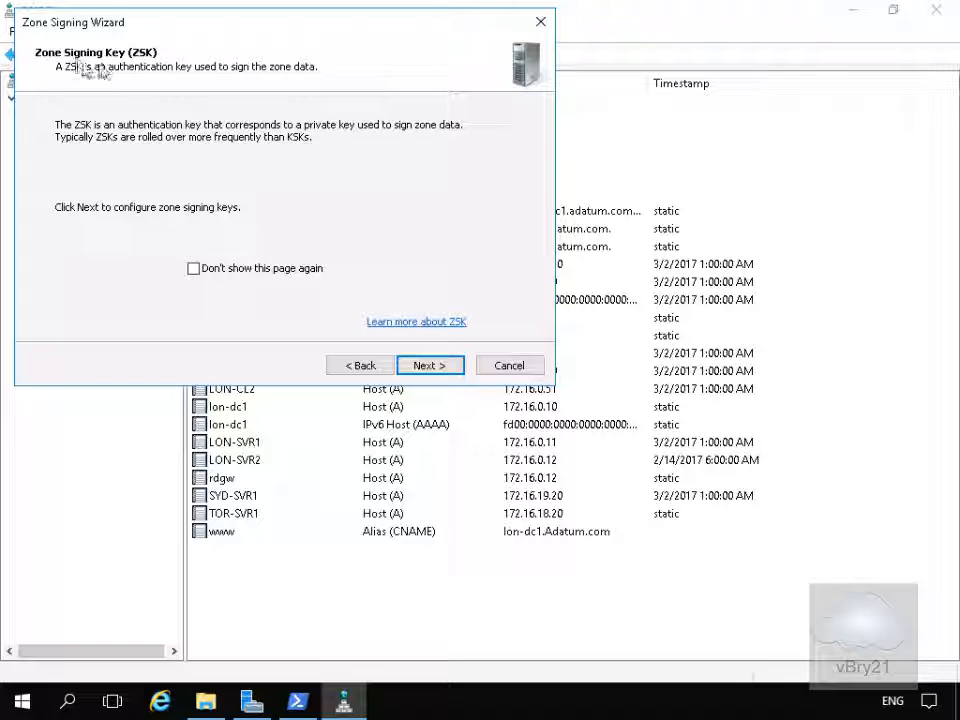
pyautogui.moveTo(168, 92)
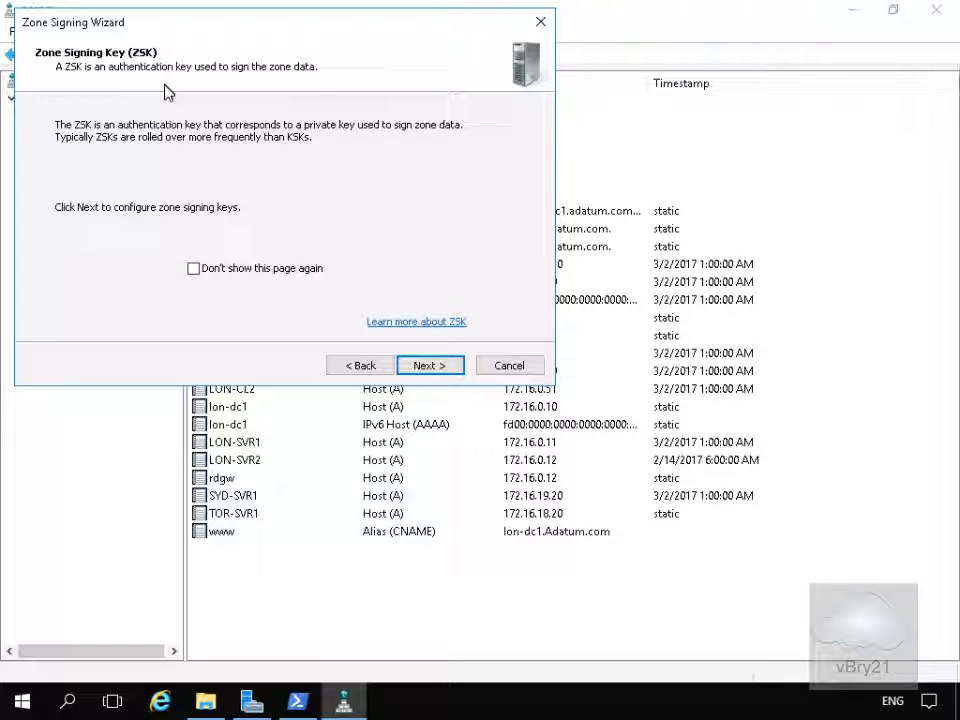
pyautogui.moveTo(268, 84)
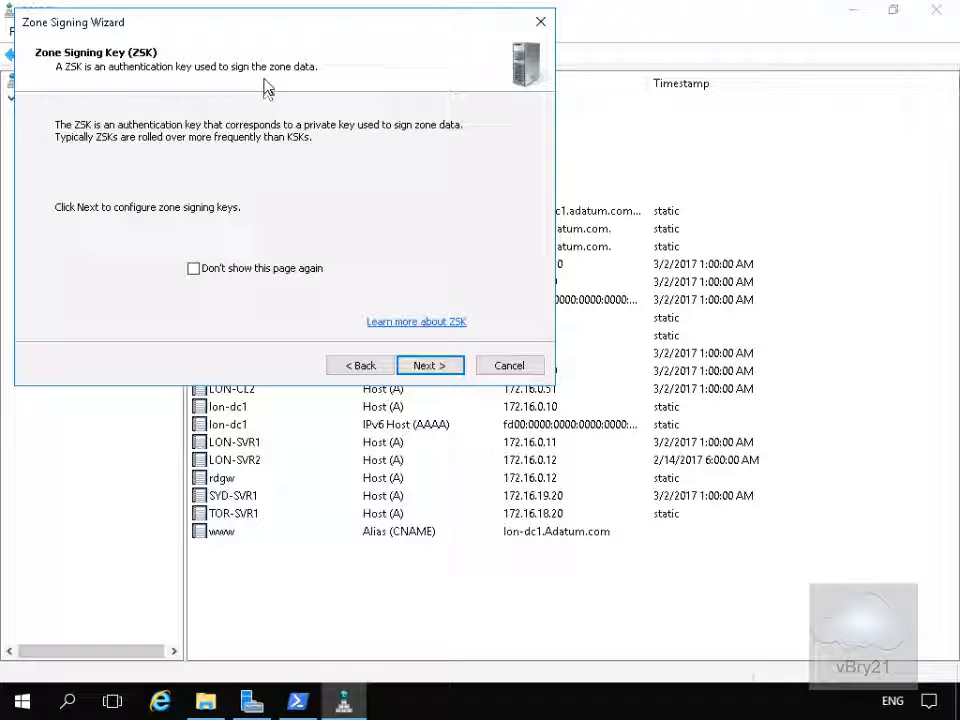
pyautogui.moveTo(430, 364)
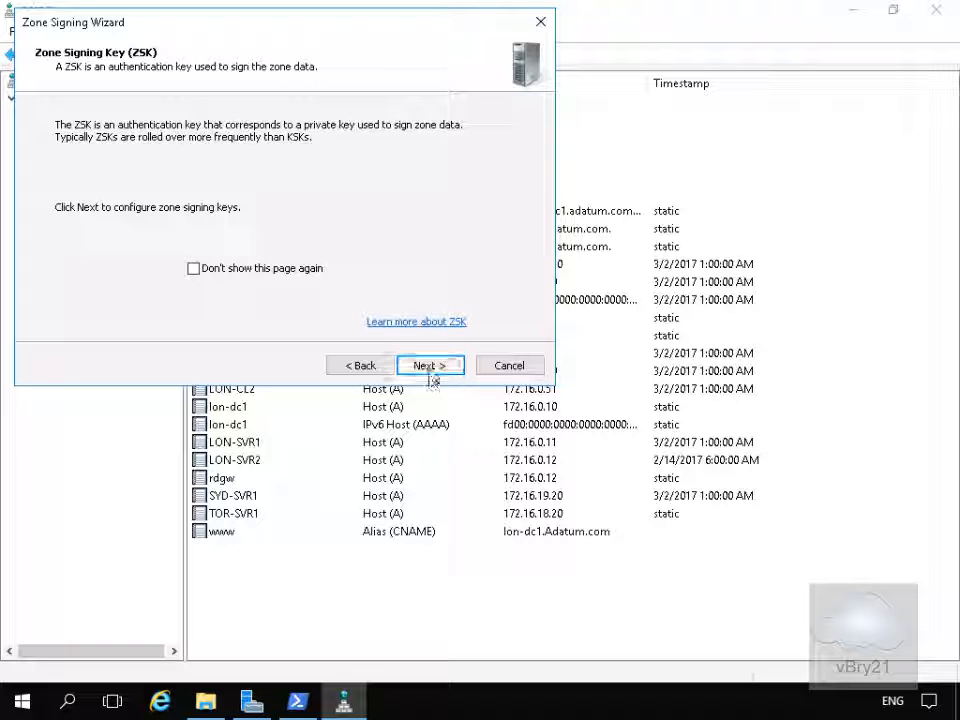
pyautogui.click(430, 364)
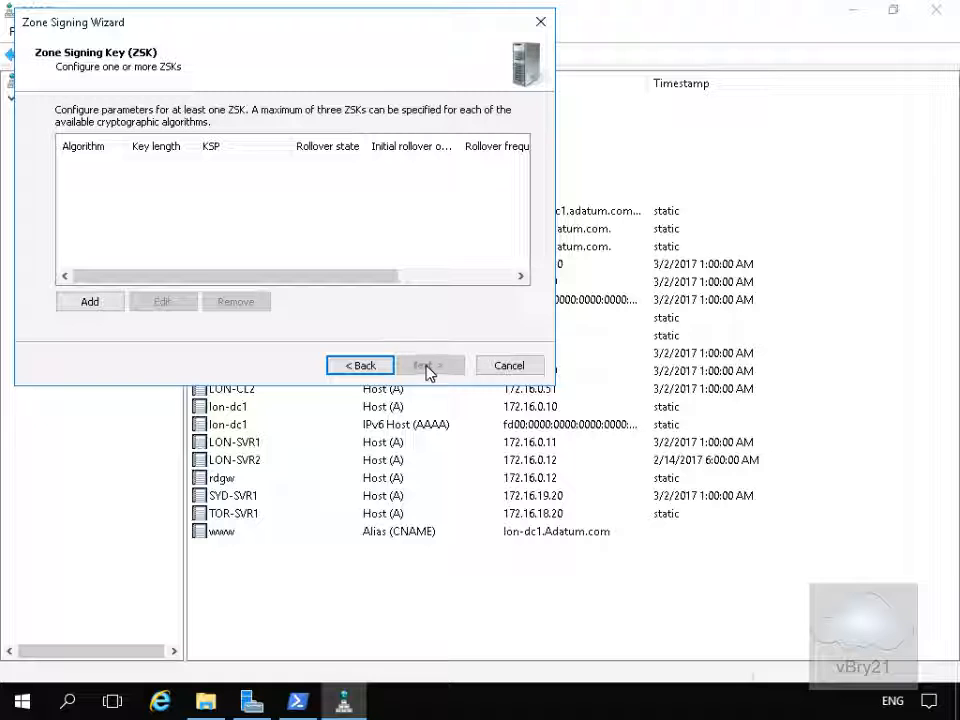
pyautogui.click(90, 300)
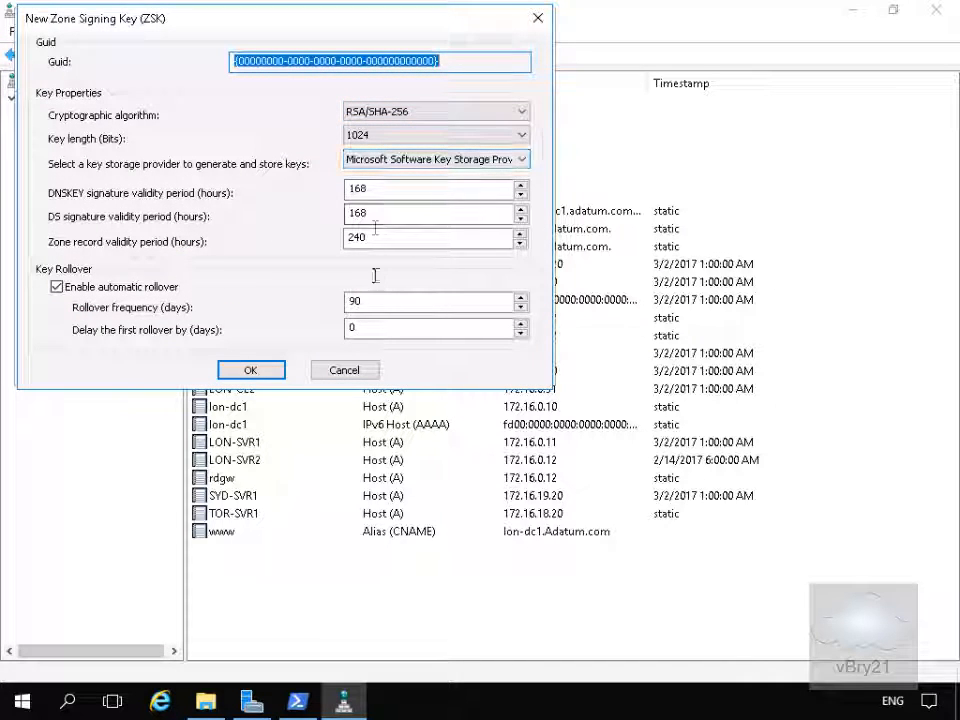
pyautogui.click(252, 370)
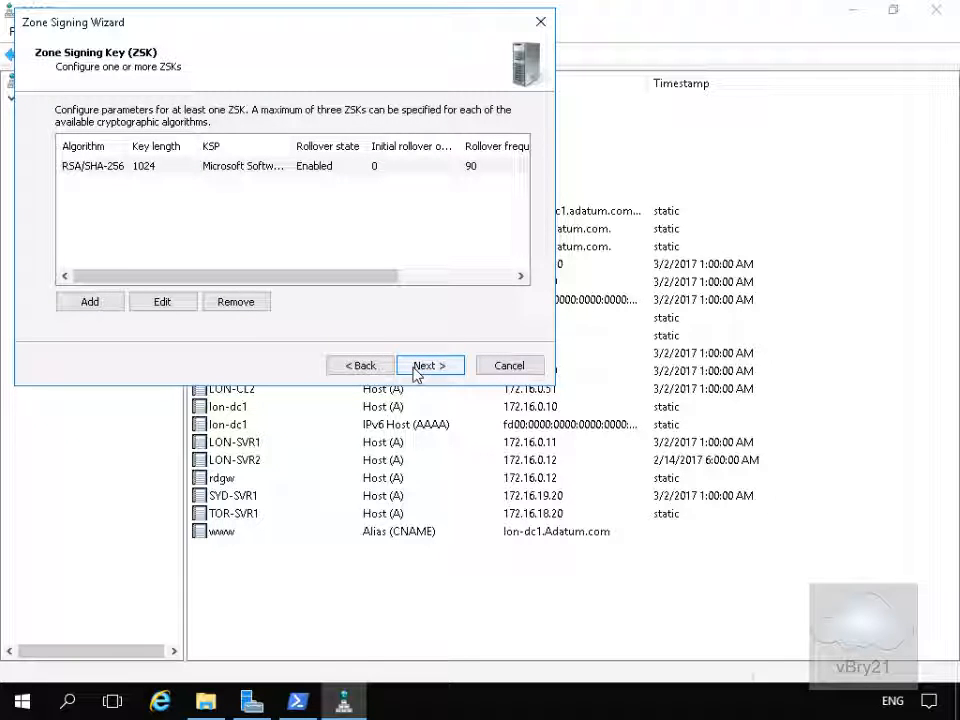
# - Accept the NSEC3 settings and enable distribution of trust anchors for the zone
pyautogui.click(428, 364)
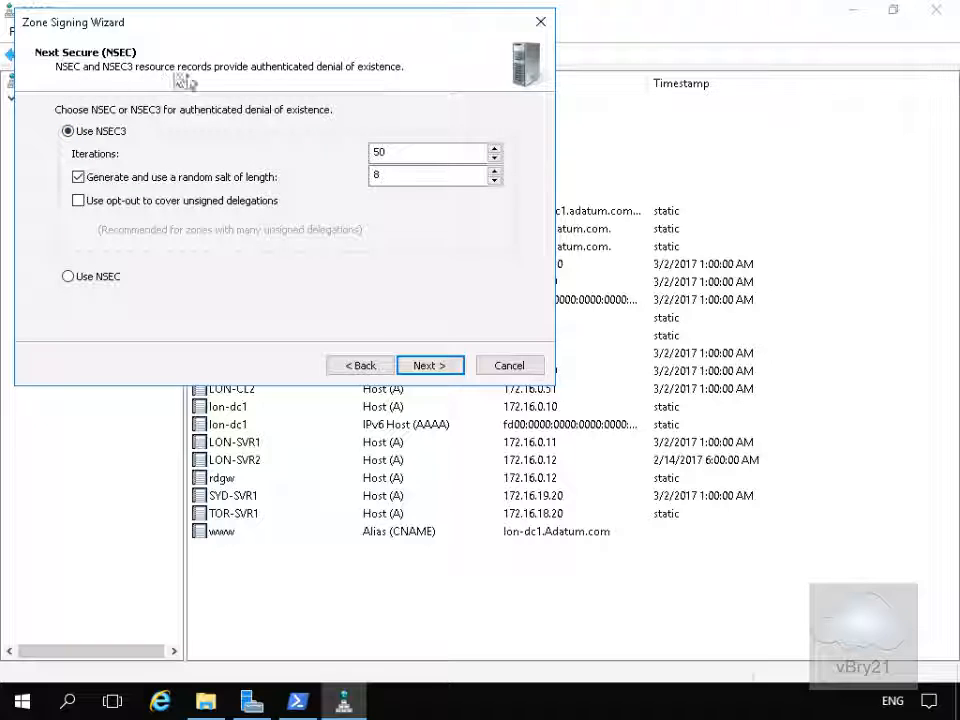
pyautogui.moveTo(388, 84)
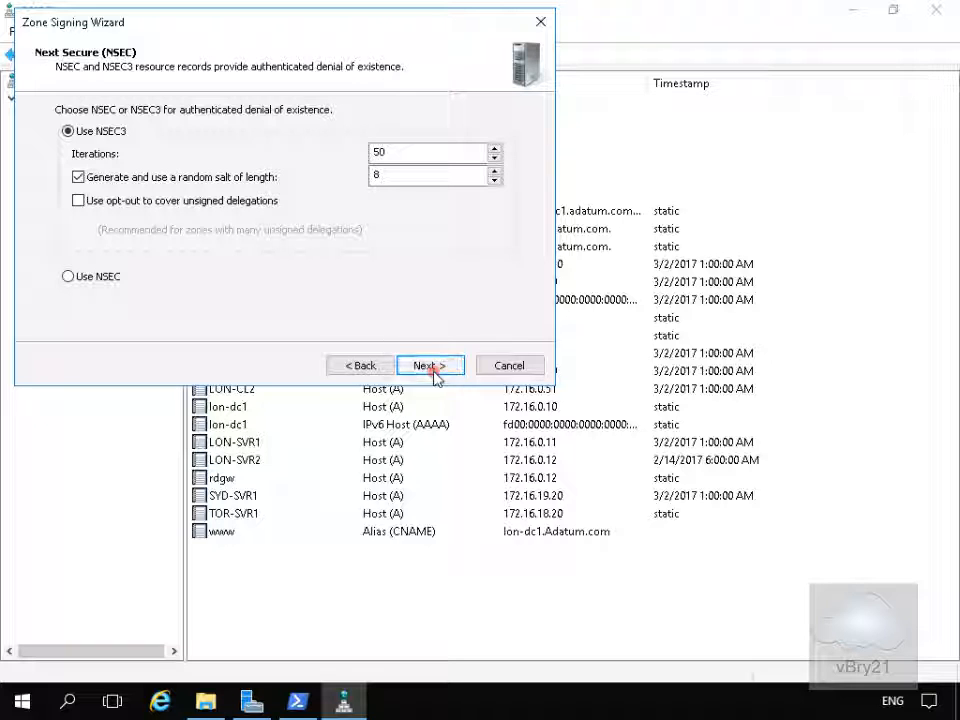
pyautogui.click(430, 364)
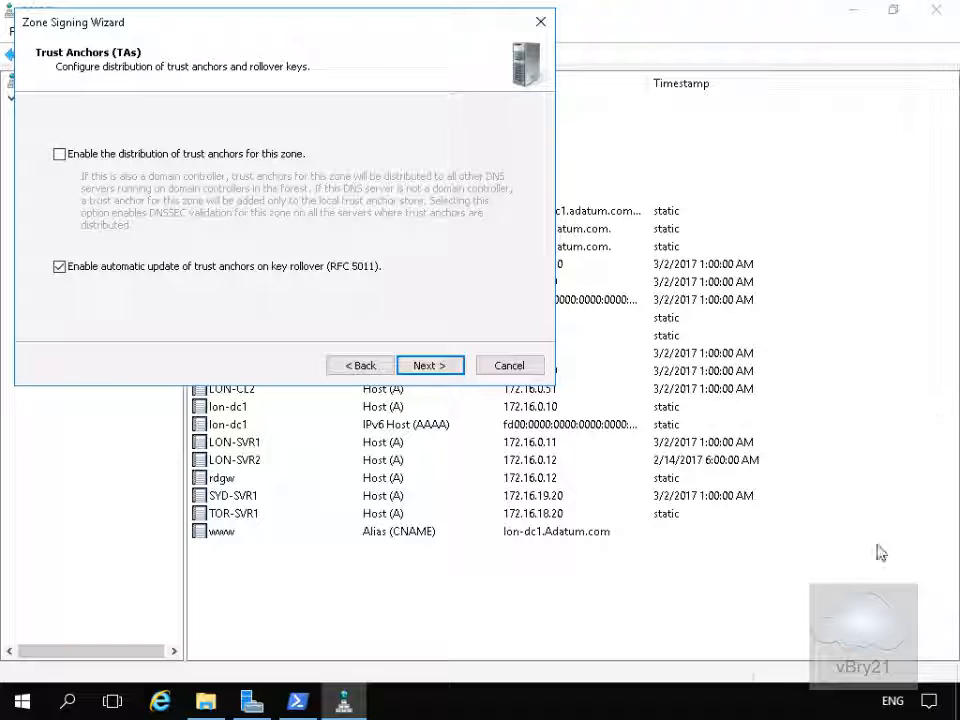
pyautogui.click(60, 152)
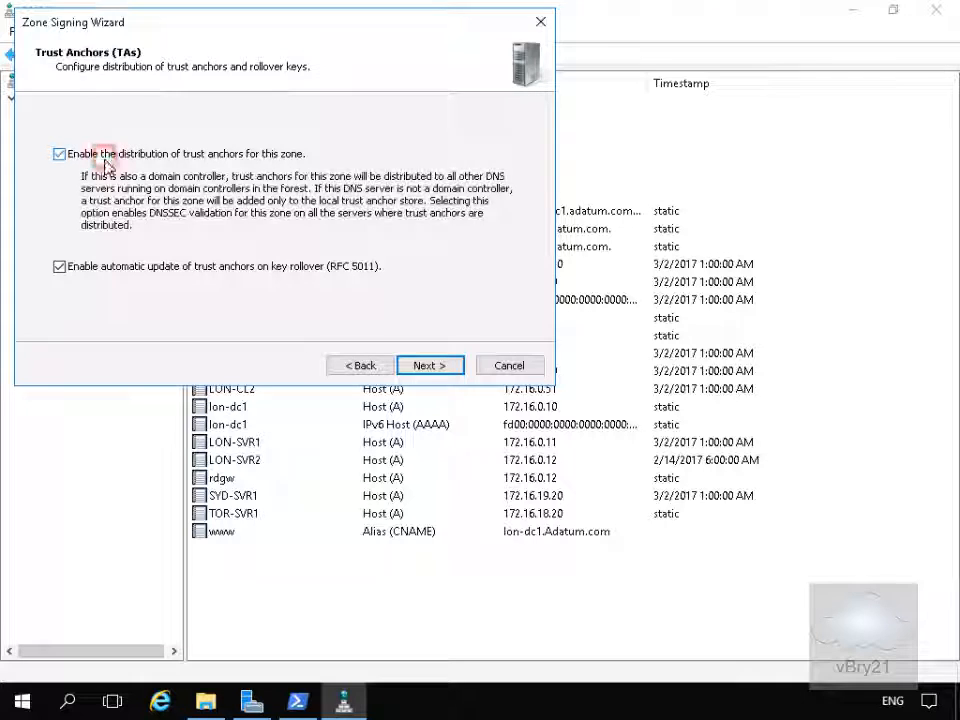
pyautogui.moveTo(244, 176)
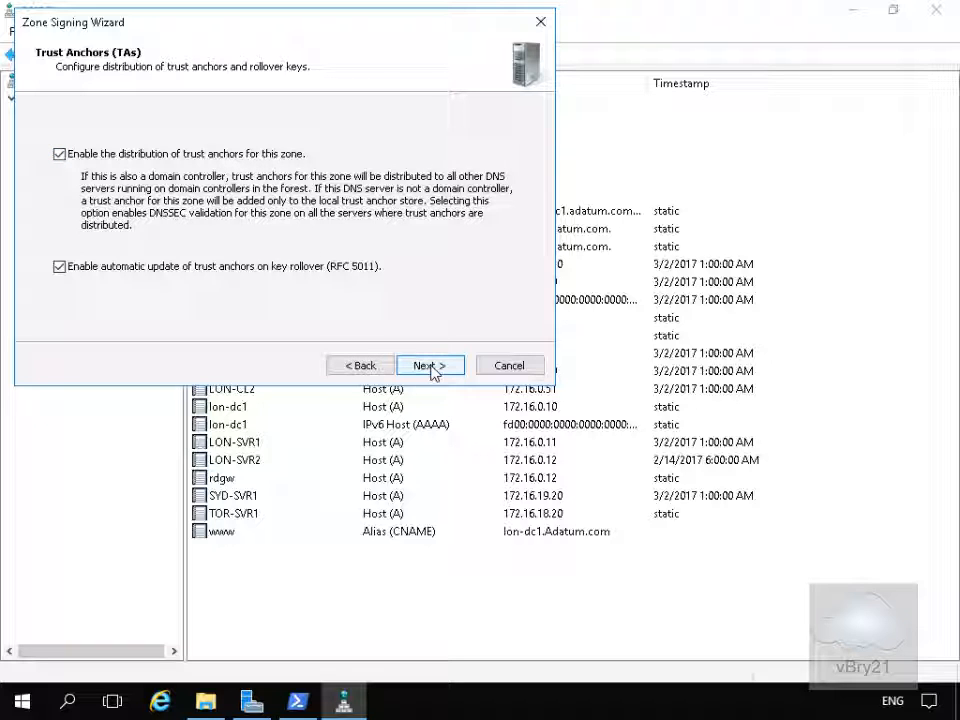
pyautogui.click(428, 364)
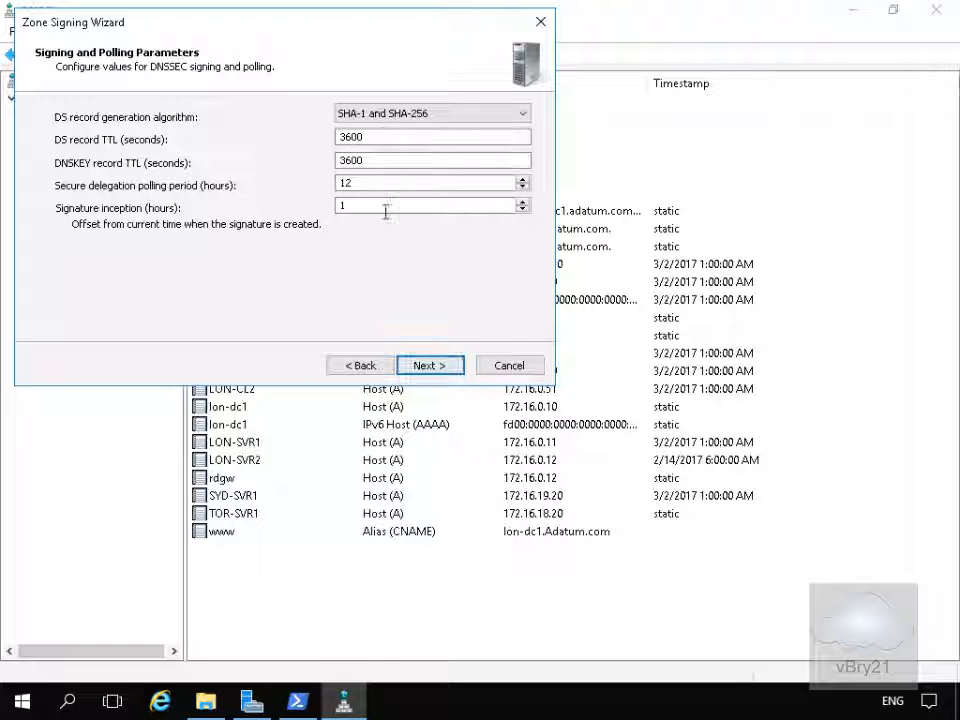
# - Accept the default signing and polling values, sign the zone, and finish the wizard
pyautogui.click(430, 364)
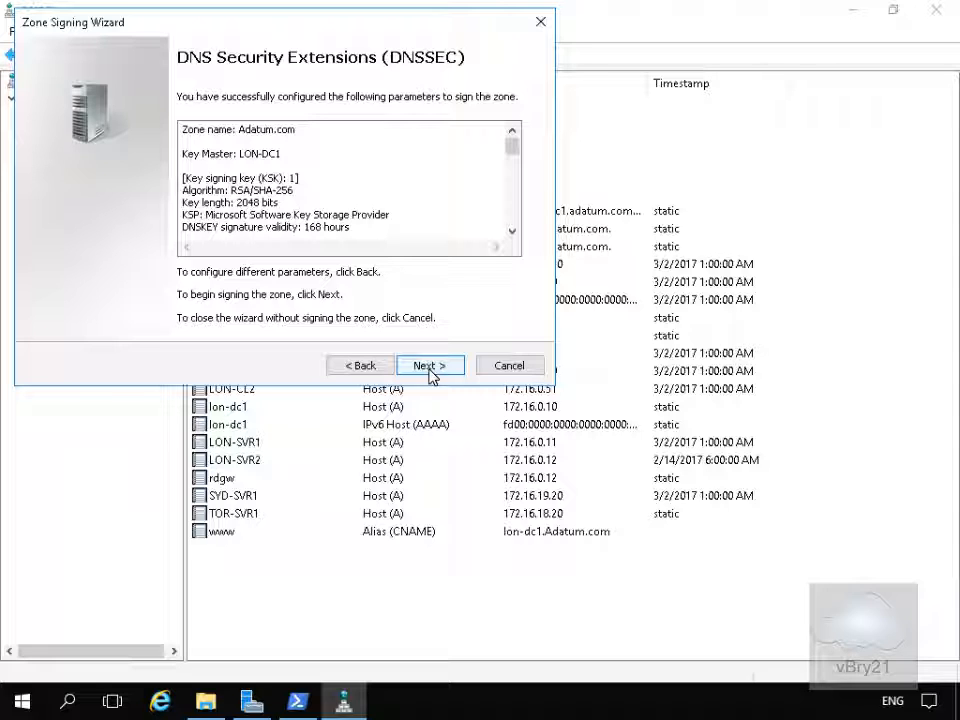
pyautogui.click(428, 364)
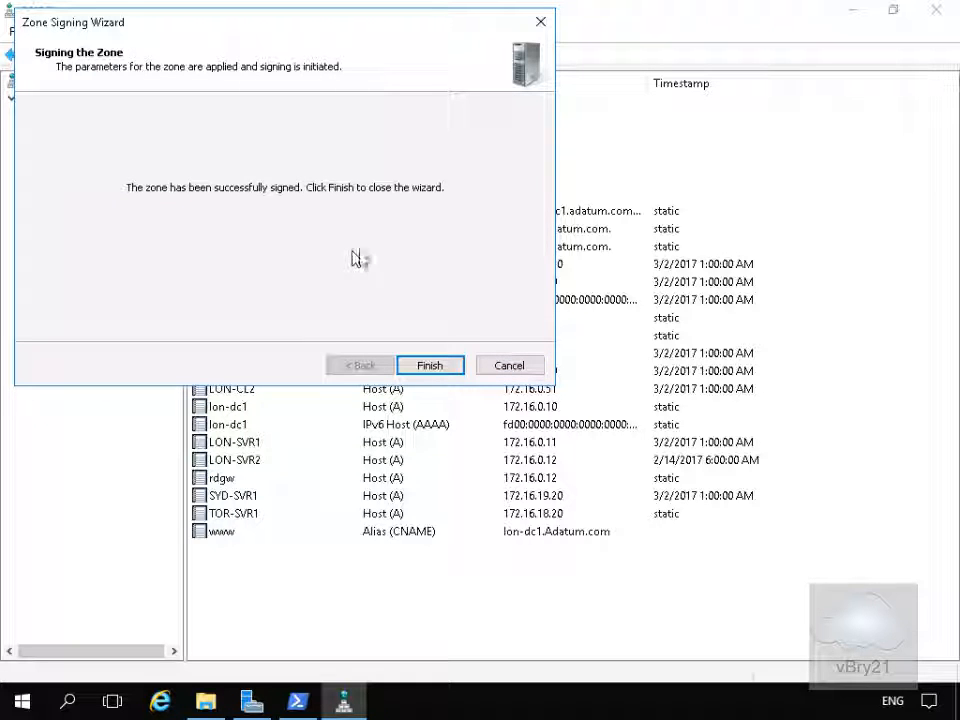
pyautogui.click(430, 364)
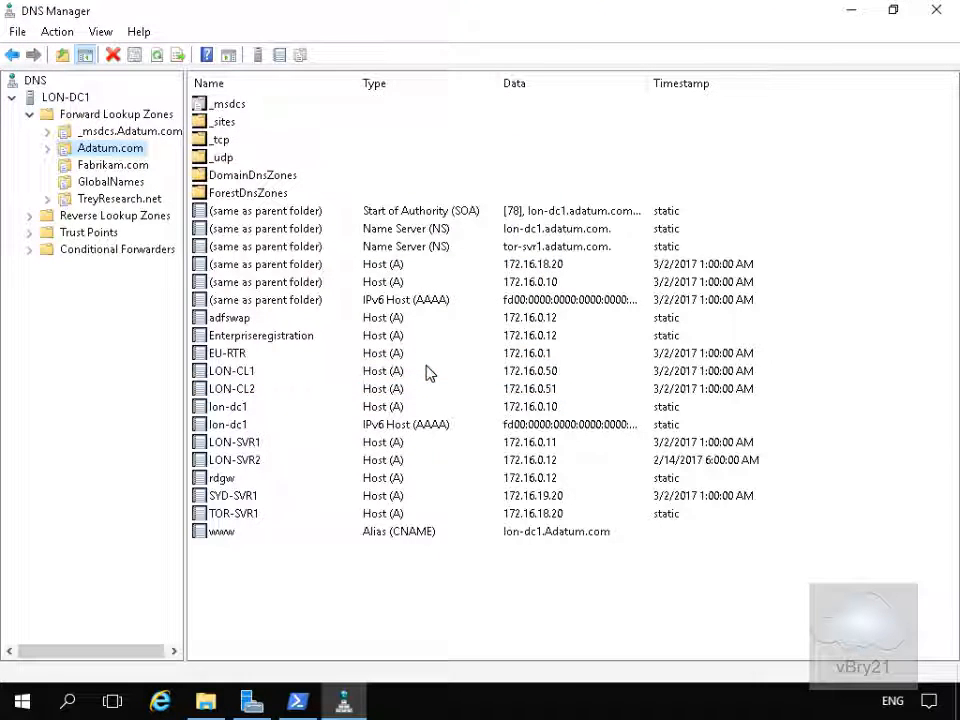
# - Show the Adatum trust point under Trust Points > com with its two DNSKEY trust anchors
pyautogui.click(88, 232)
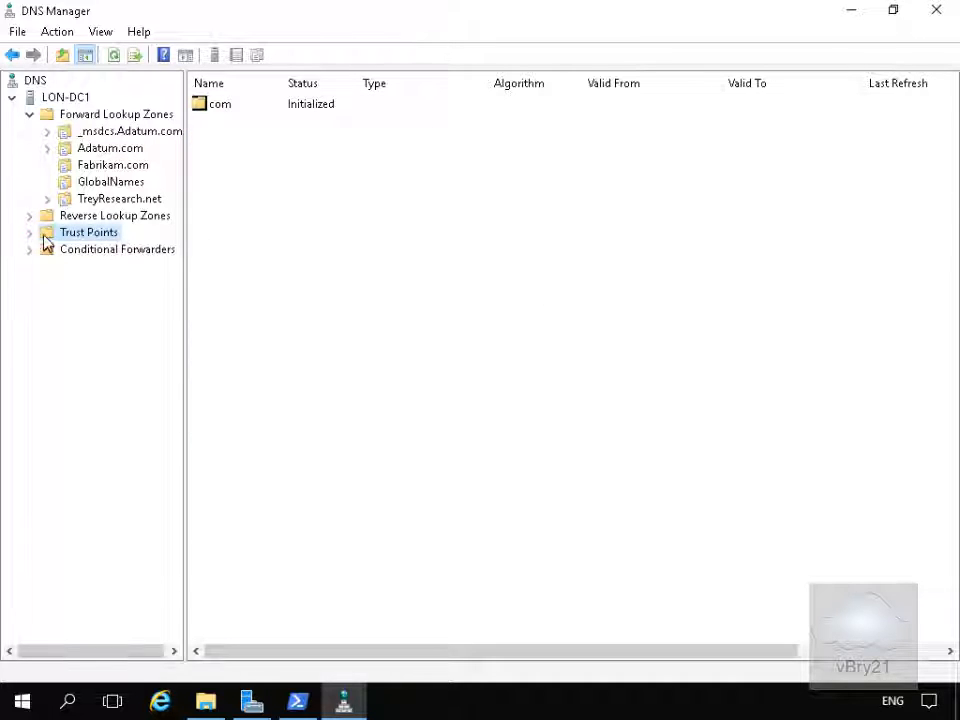
pyautogui.click(30, 232)
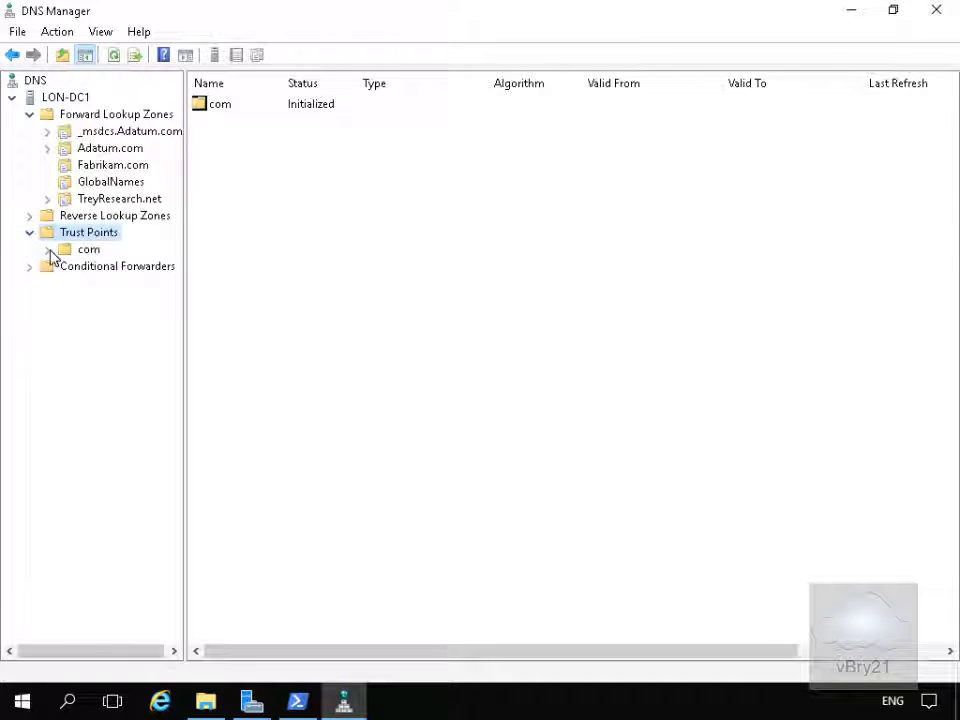
pyautogui.click(48, 248)
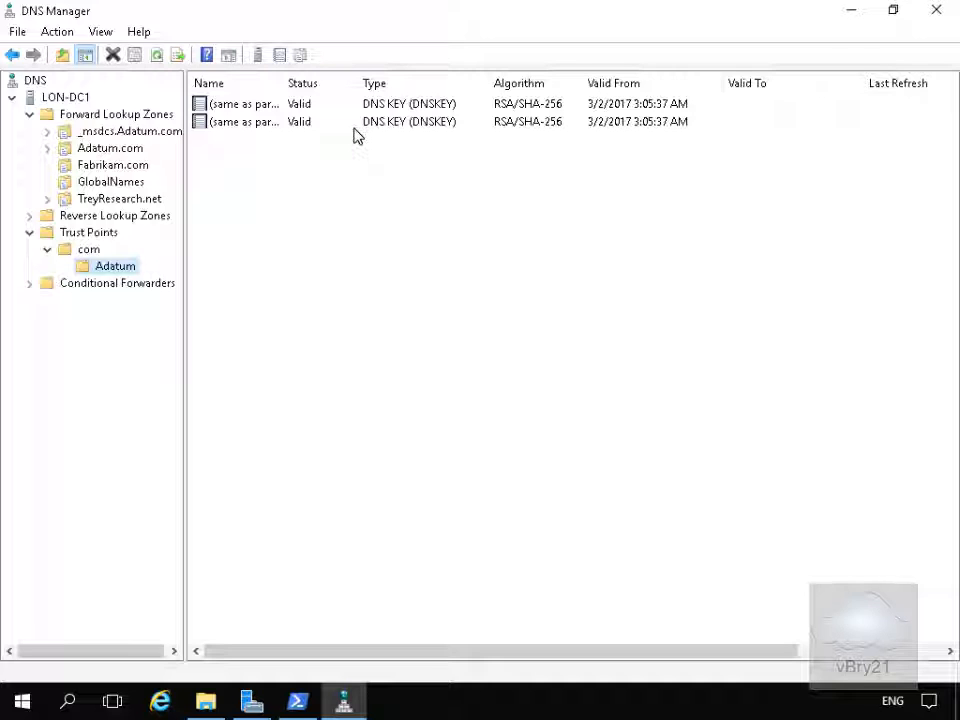
pyautogui.moveTo(344, 148)
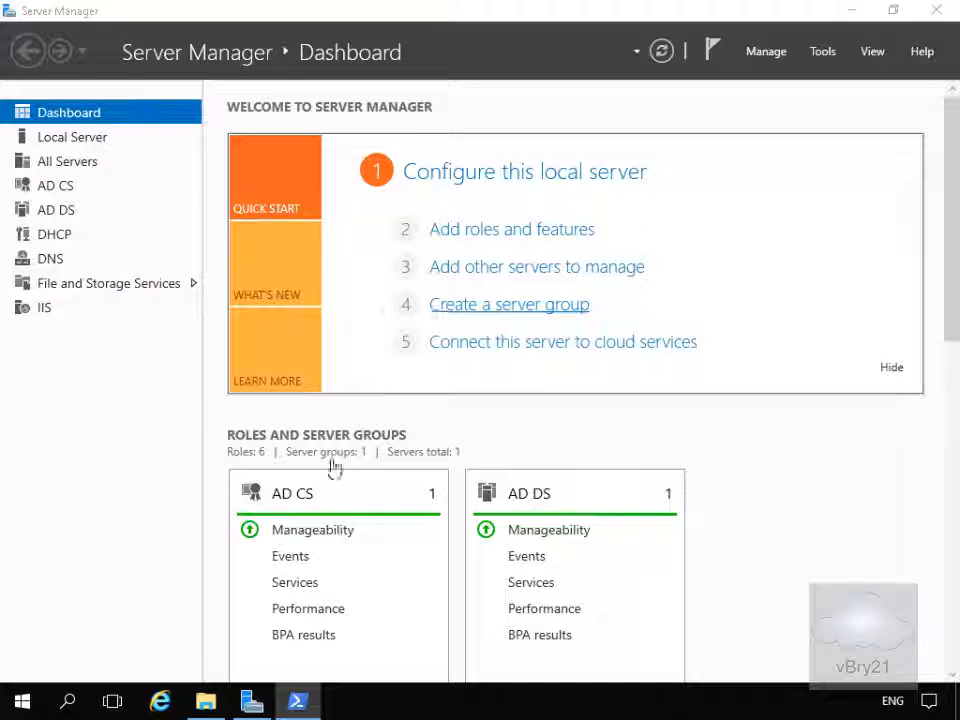
# - Launch Group Policy Management from Server Manager Tools and expand the Adatum.com forest and domains
pyautogui.click(822, 52)
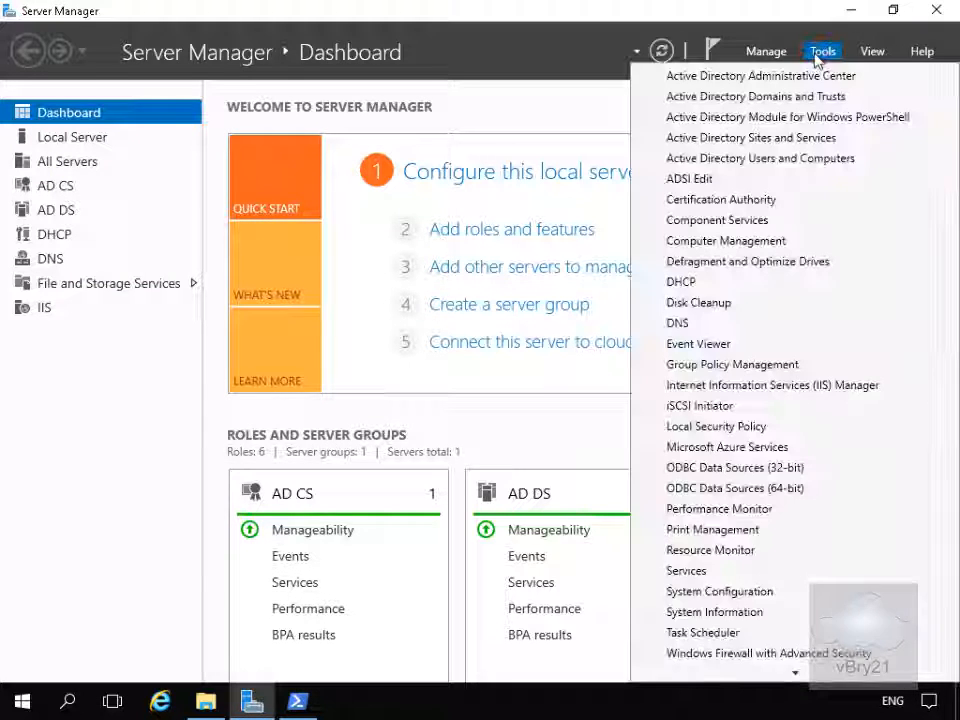
pyautogui.moveTo(760, 364)
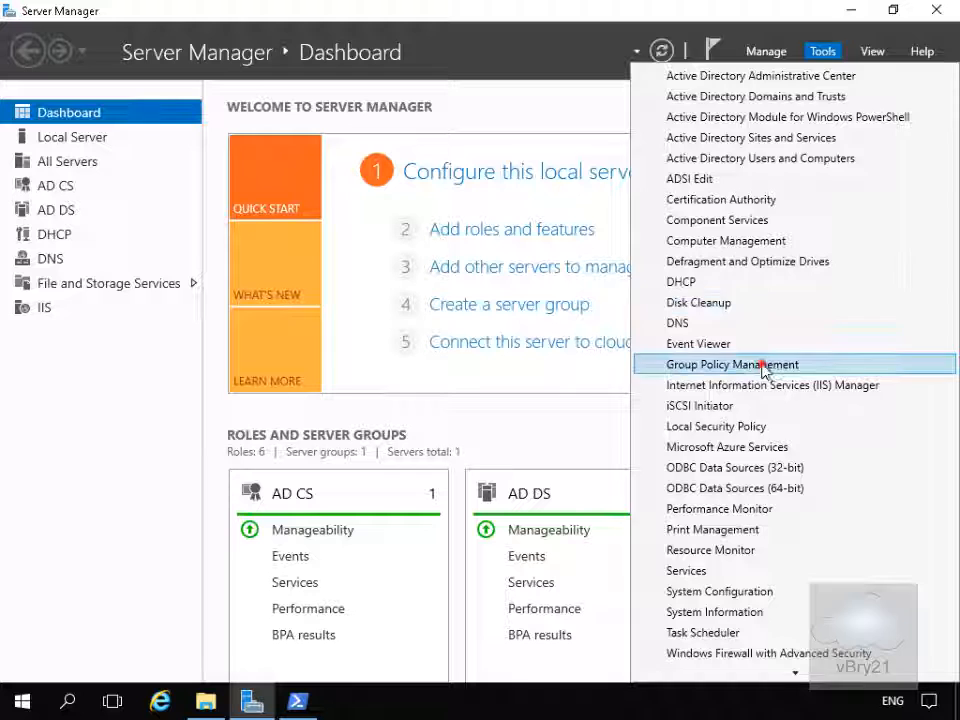
pyautogui.click(732, 364)
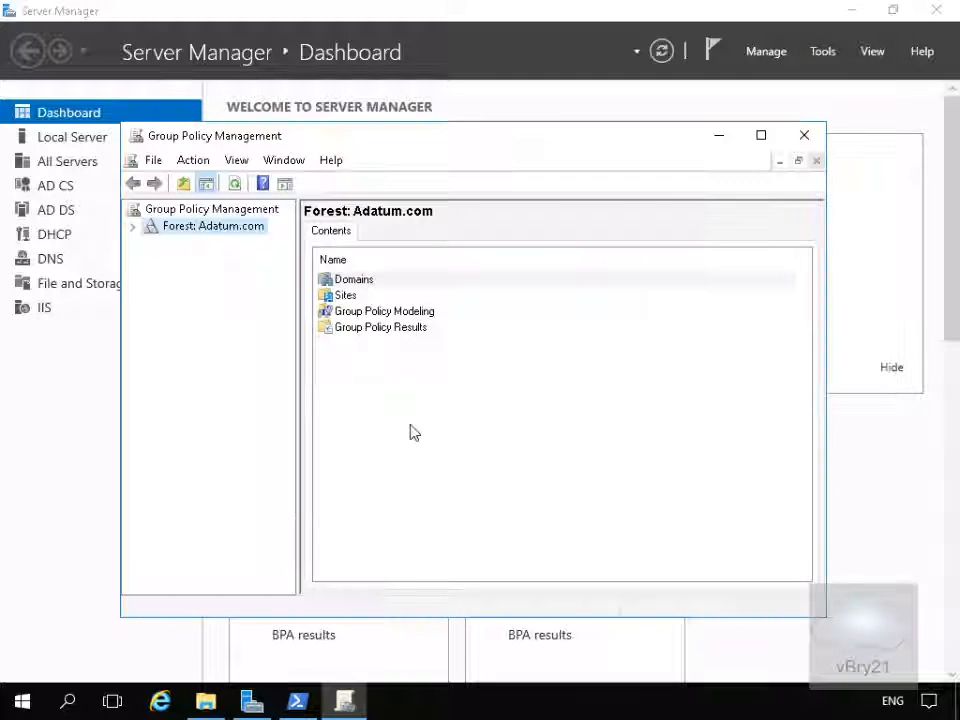
pyautogui.click(760, 136)
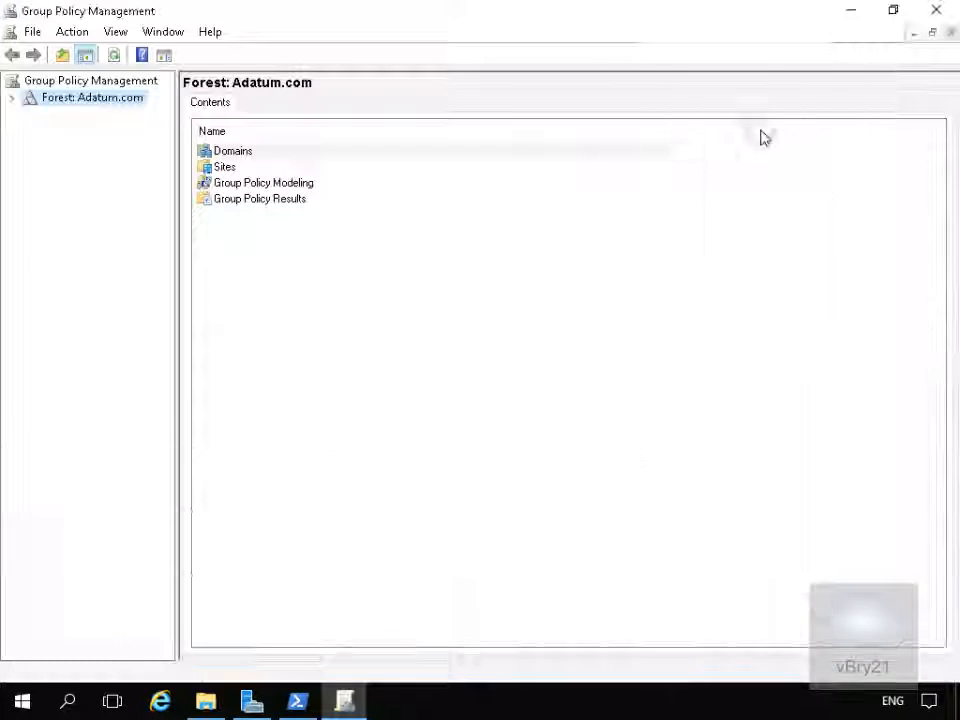
pyautogui.moveTo(30, 130)
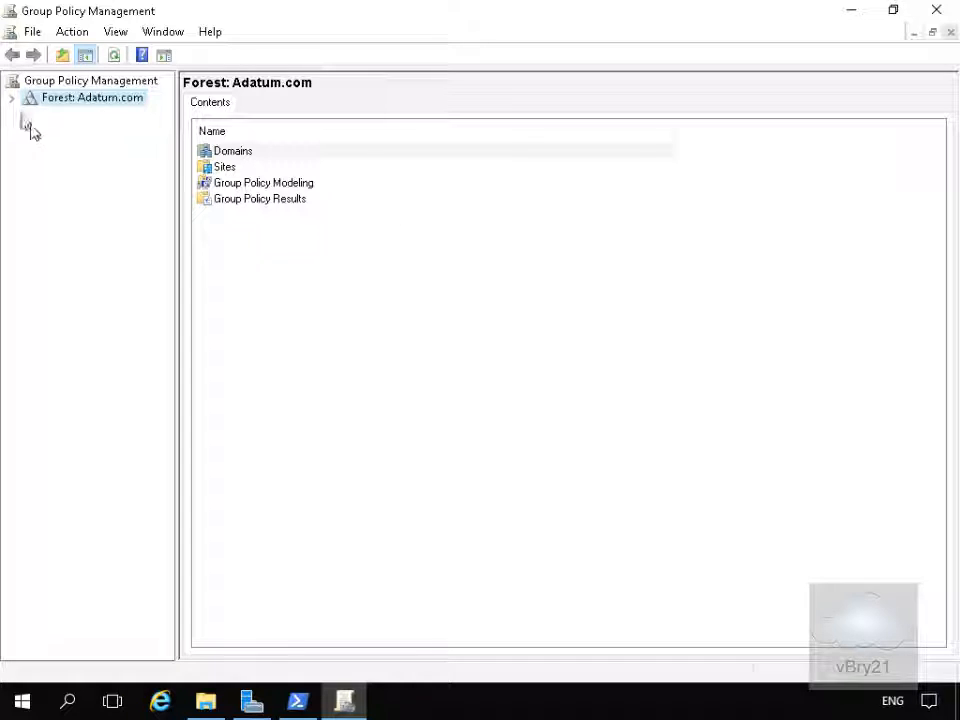
pyautogui.click(12, 96)
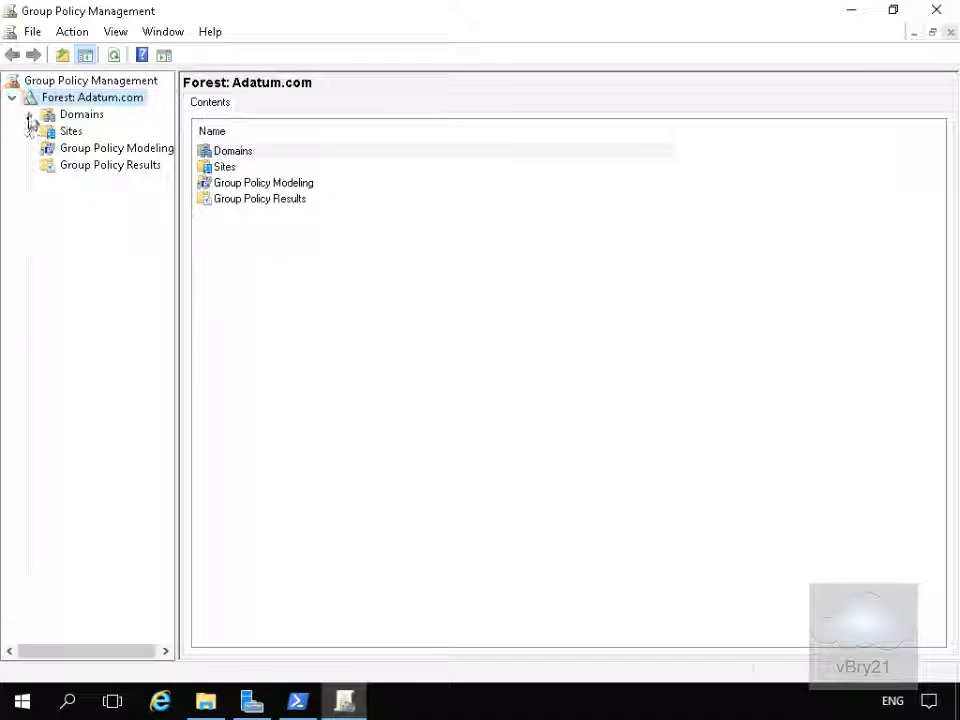
pyautogui.click(30, 114)
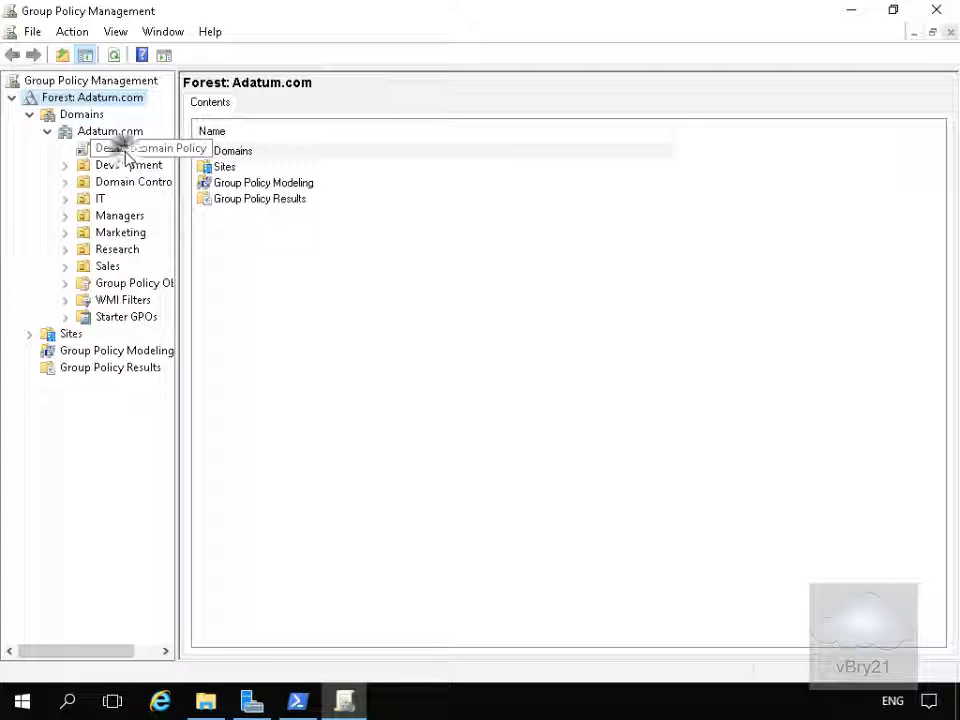
pyautogui.moveTo(528, 276)
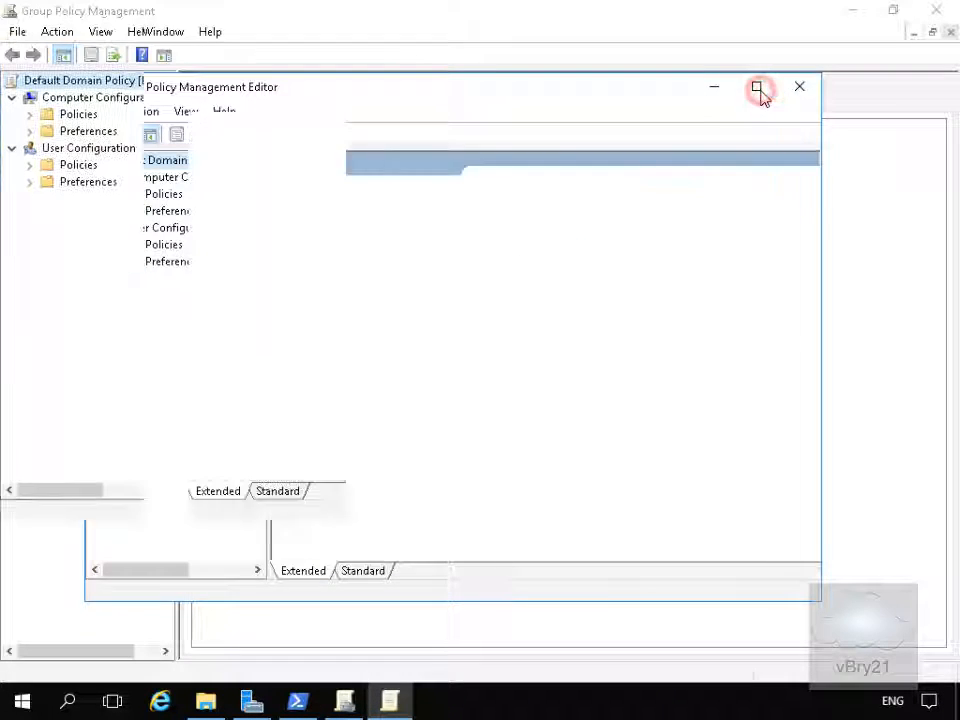
# - Navigate to Name Resolution Policy under Computer Configuration > Policies > Windows Settings
pyautogui.click(760, 86)
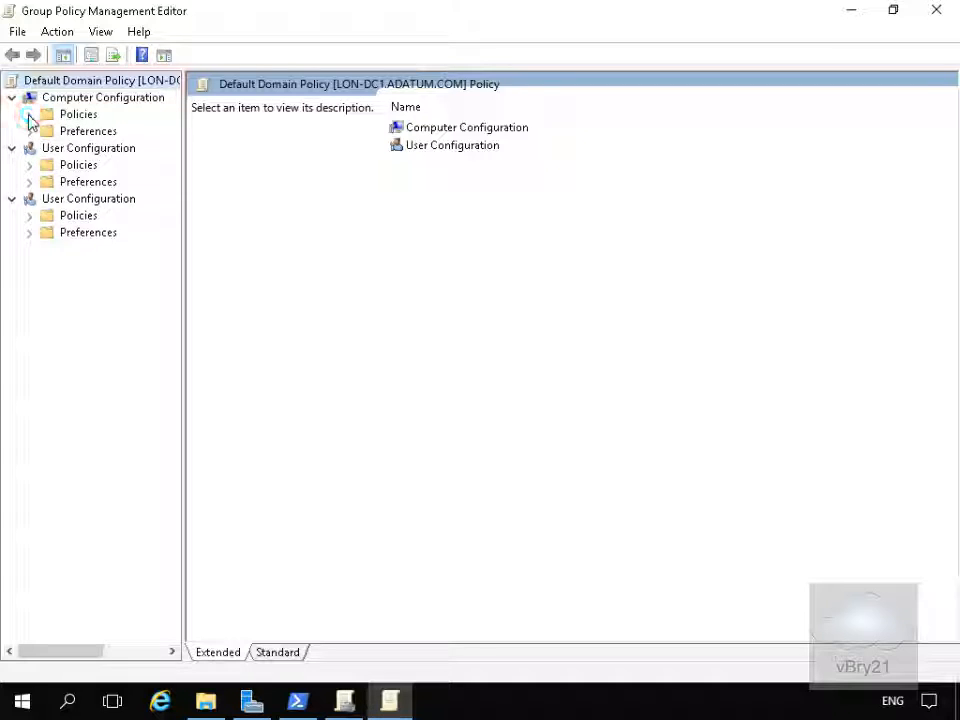
pyautogui.click(30, 114)
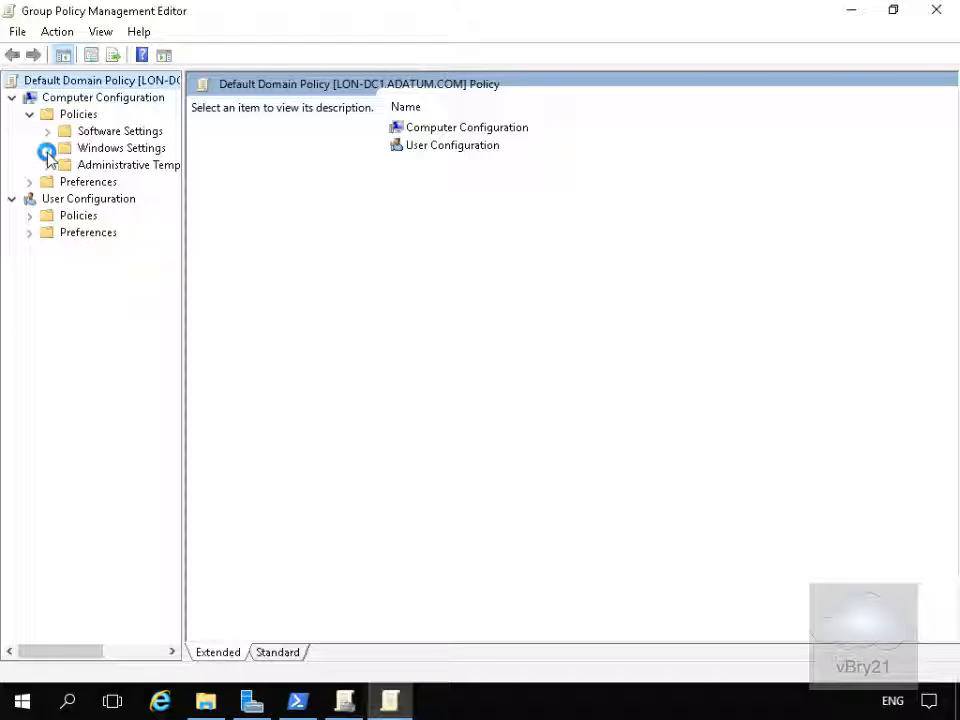
pyautogui.click(48, 148)
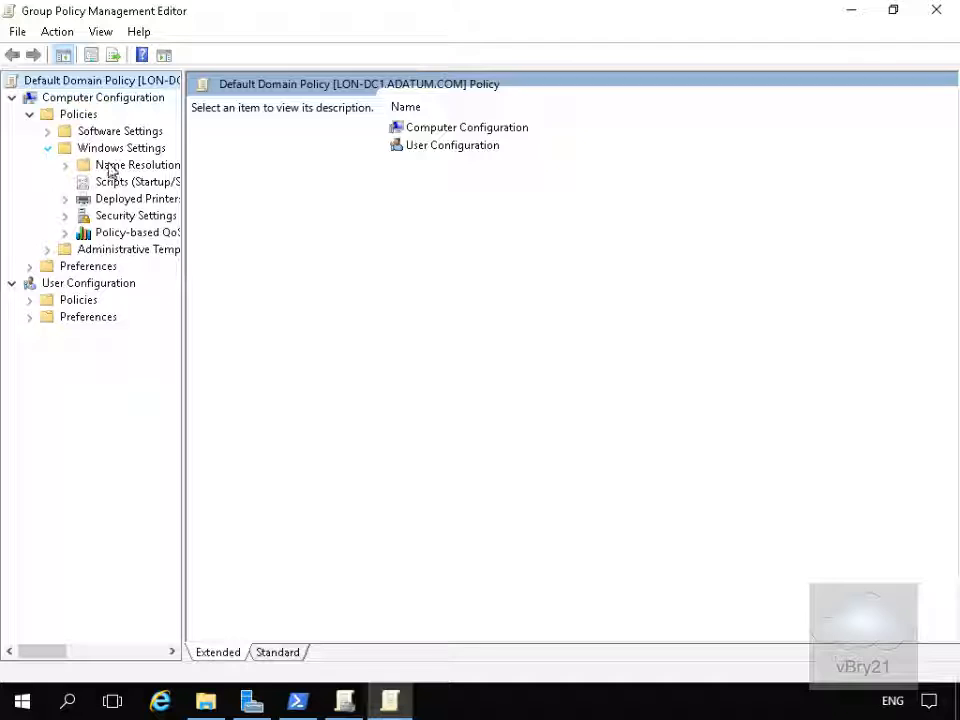
pyautogui.click(136, 164)
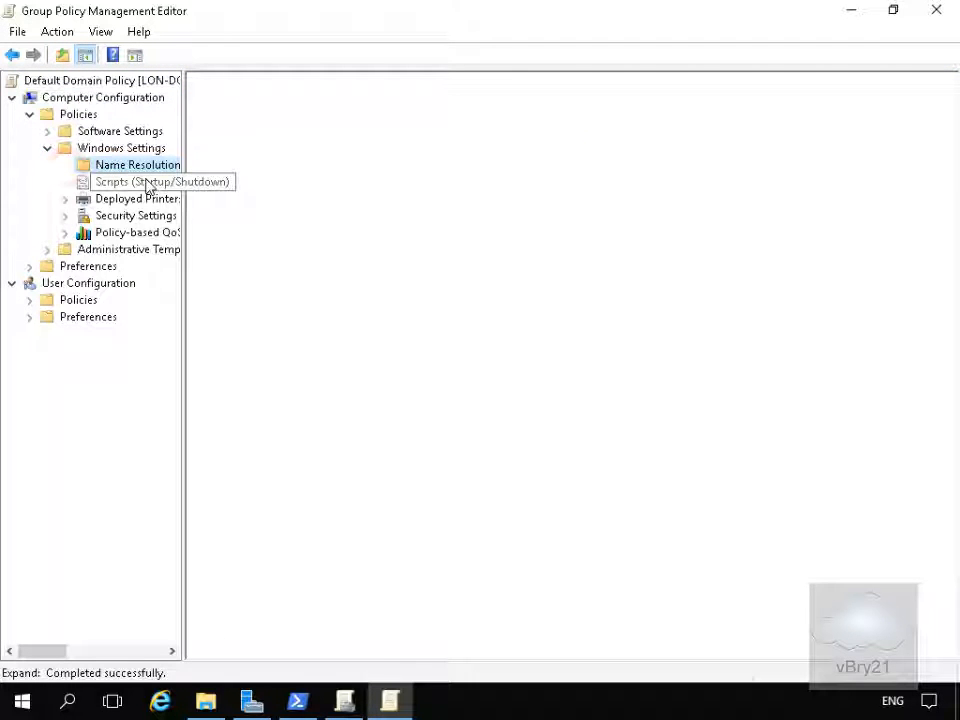
pyautogui.click(136, 164)
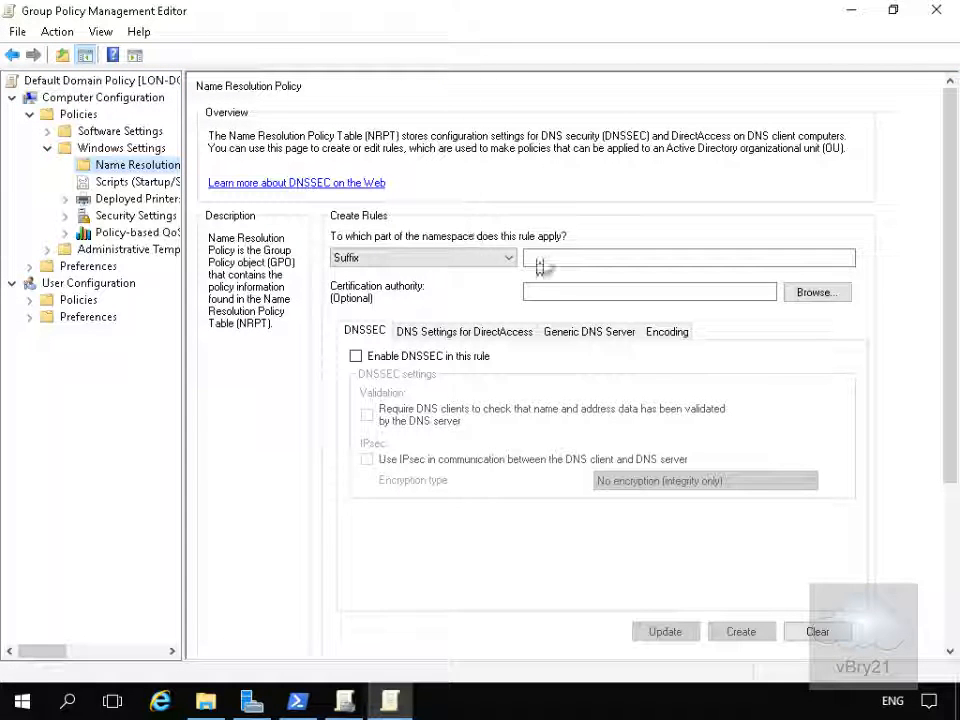
# - Draft an NRPT rule for suffix adatum.com with DNSSEC enabled and DNS client validation required
pyautogui.click(688, 256)
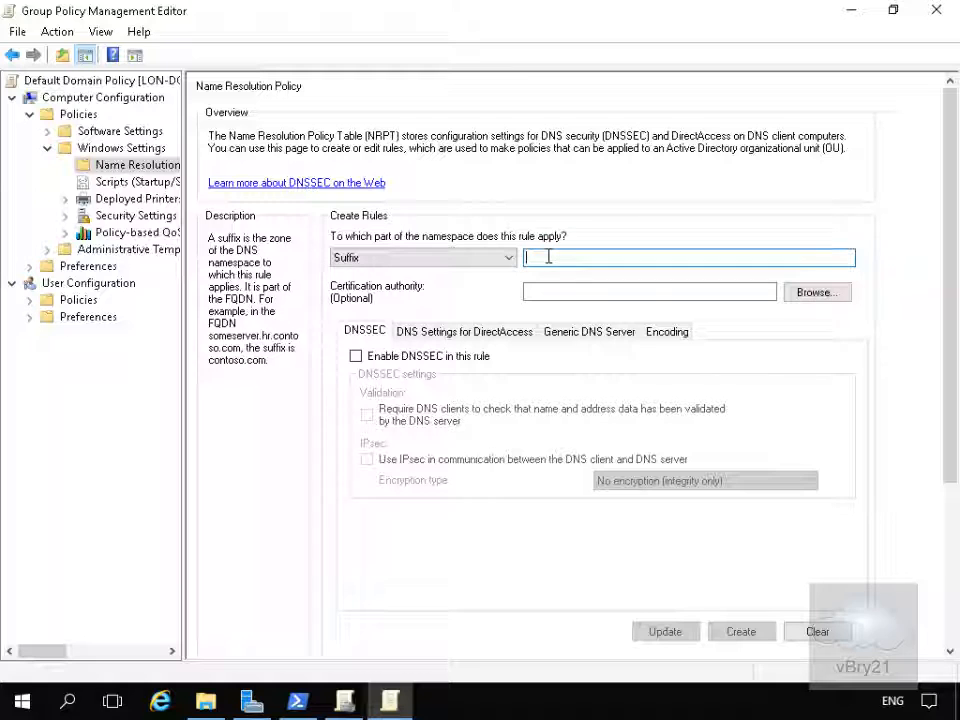
pyautogui.write('adatum.com')
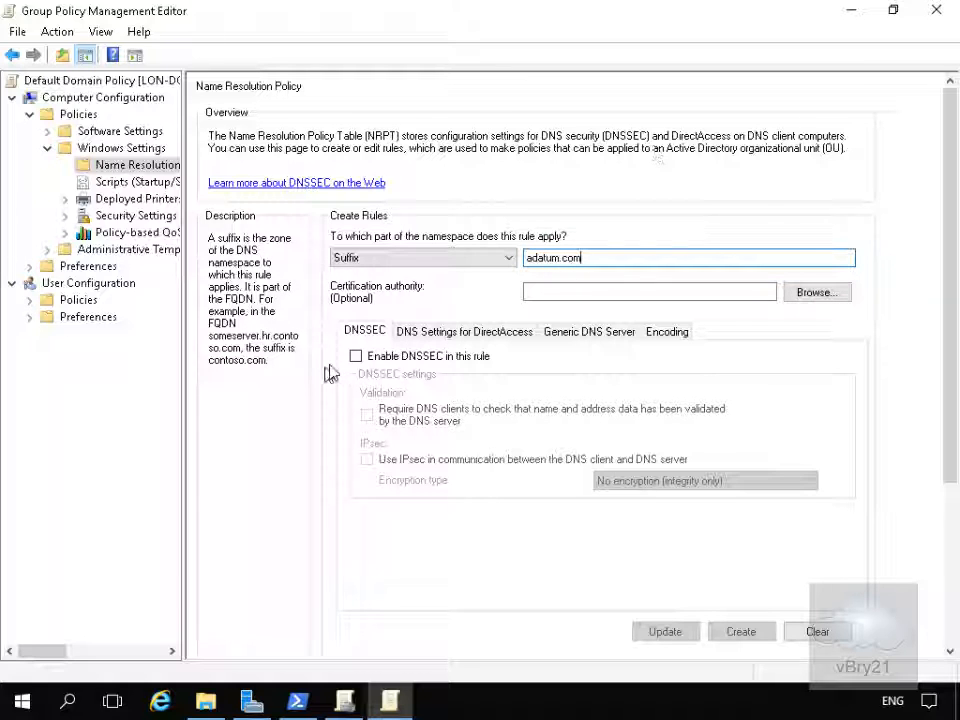
pyautogui.click(356, 356)
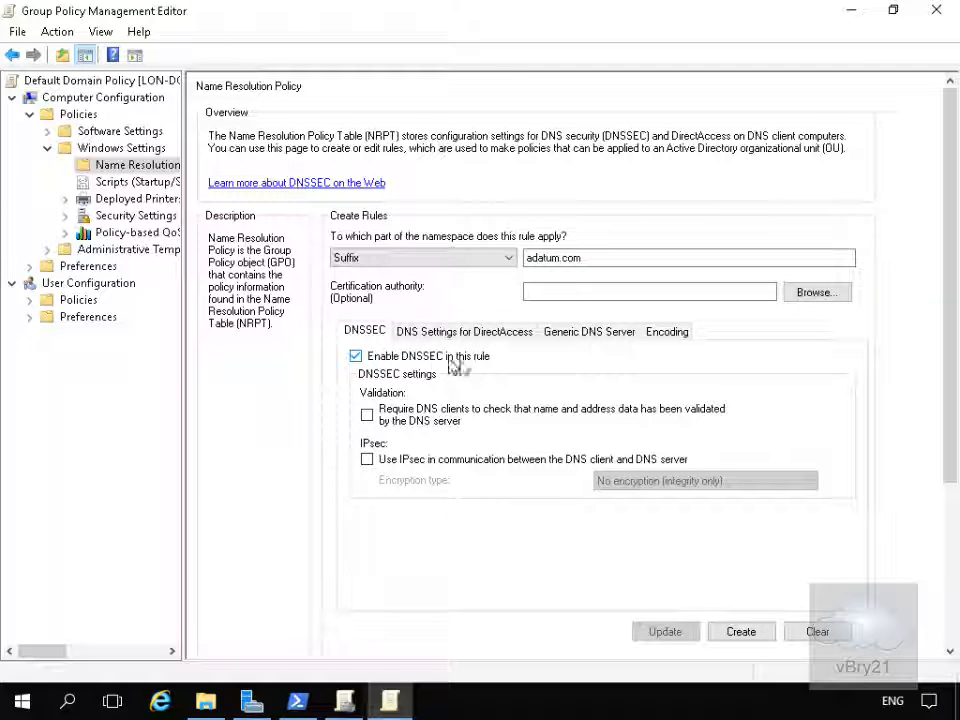
pyautogui.click(368, 414)
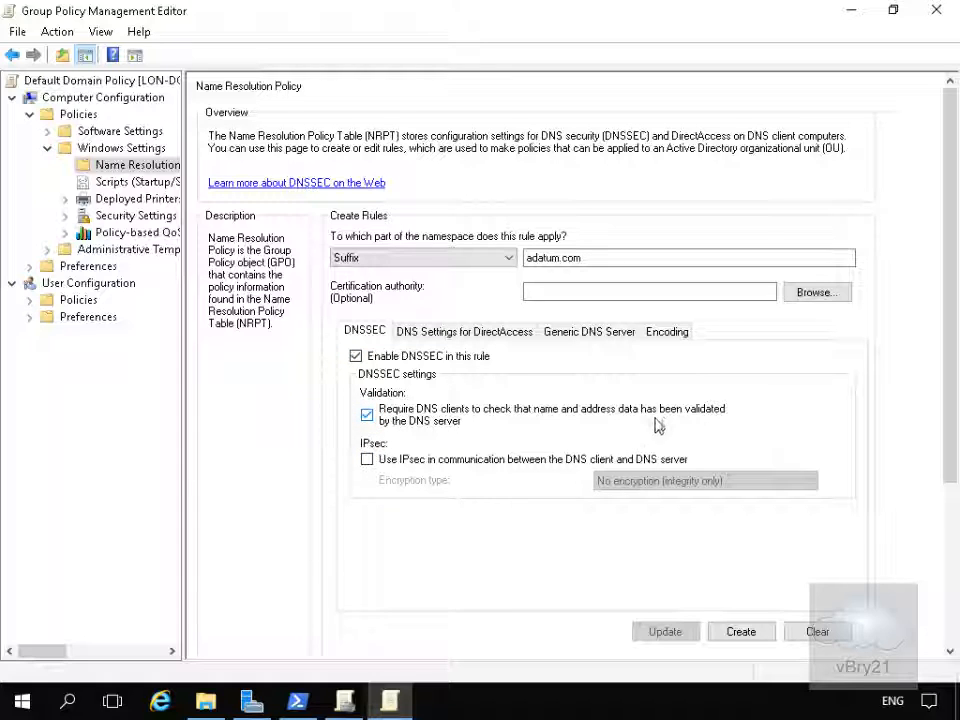
pyautogui.moveTo(464, 432)
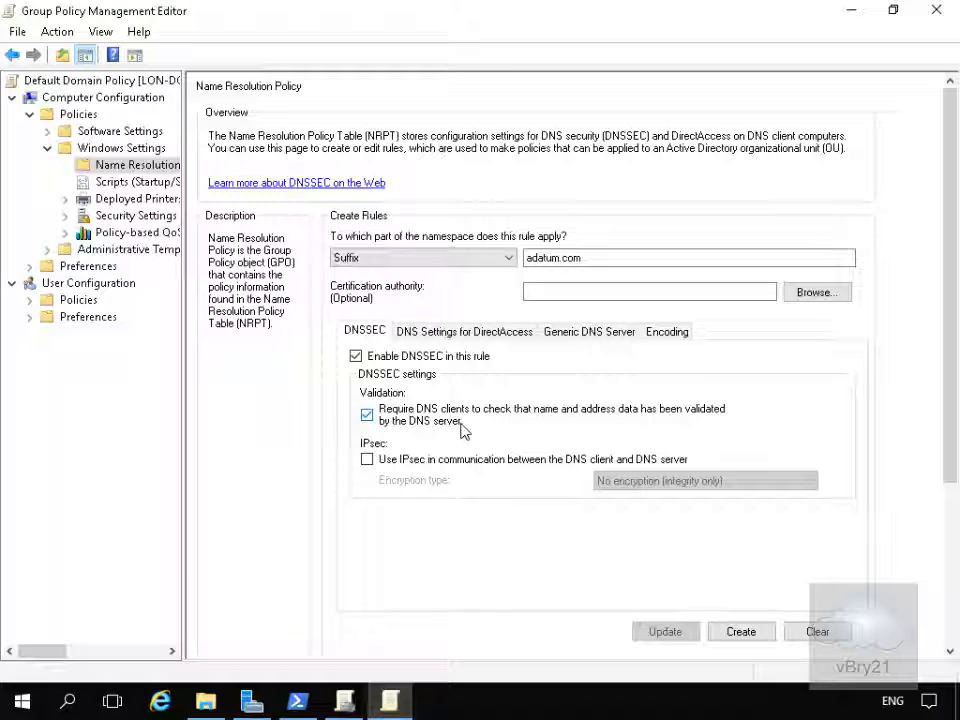